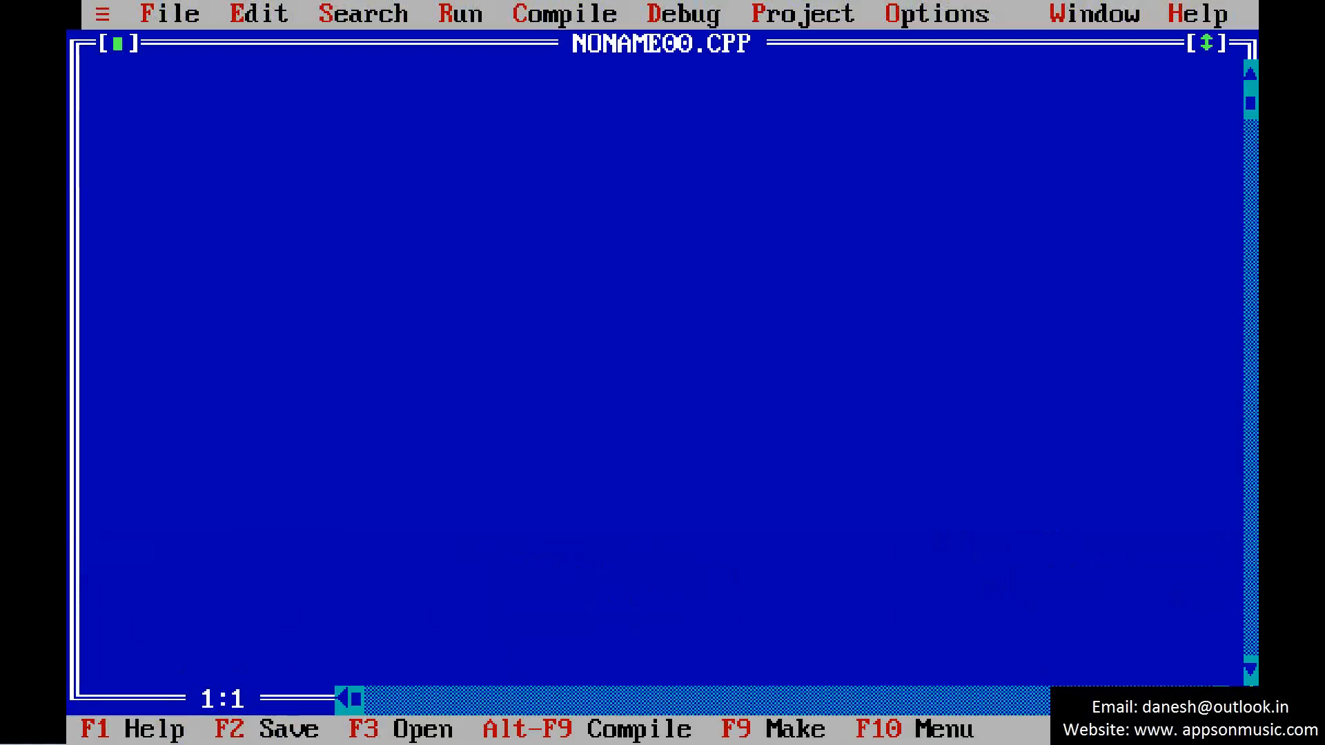
# Write the include lines for stdio.h and conio.h at the top of the source.
pyautogui.write('#')
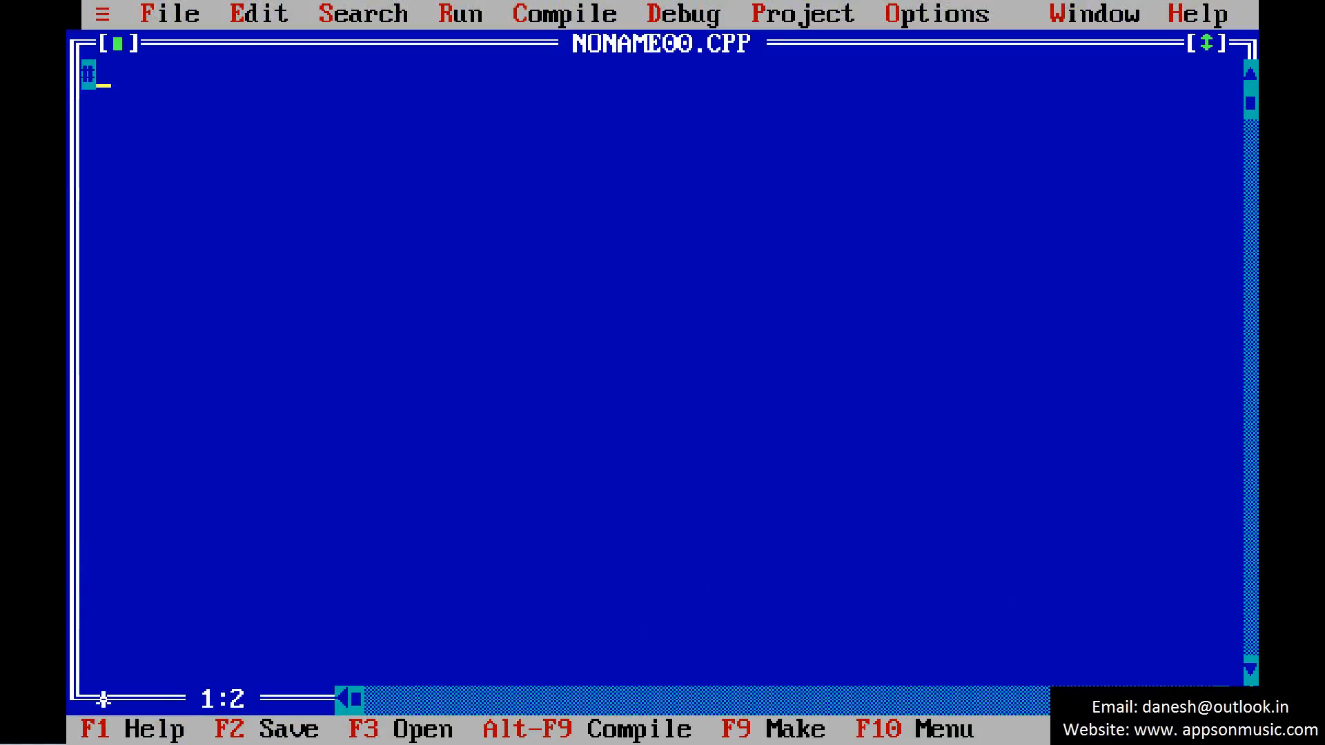
pyautogui.write('#include<')
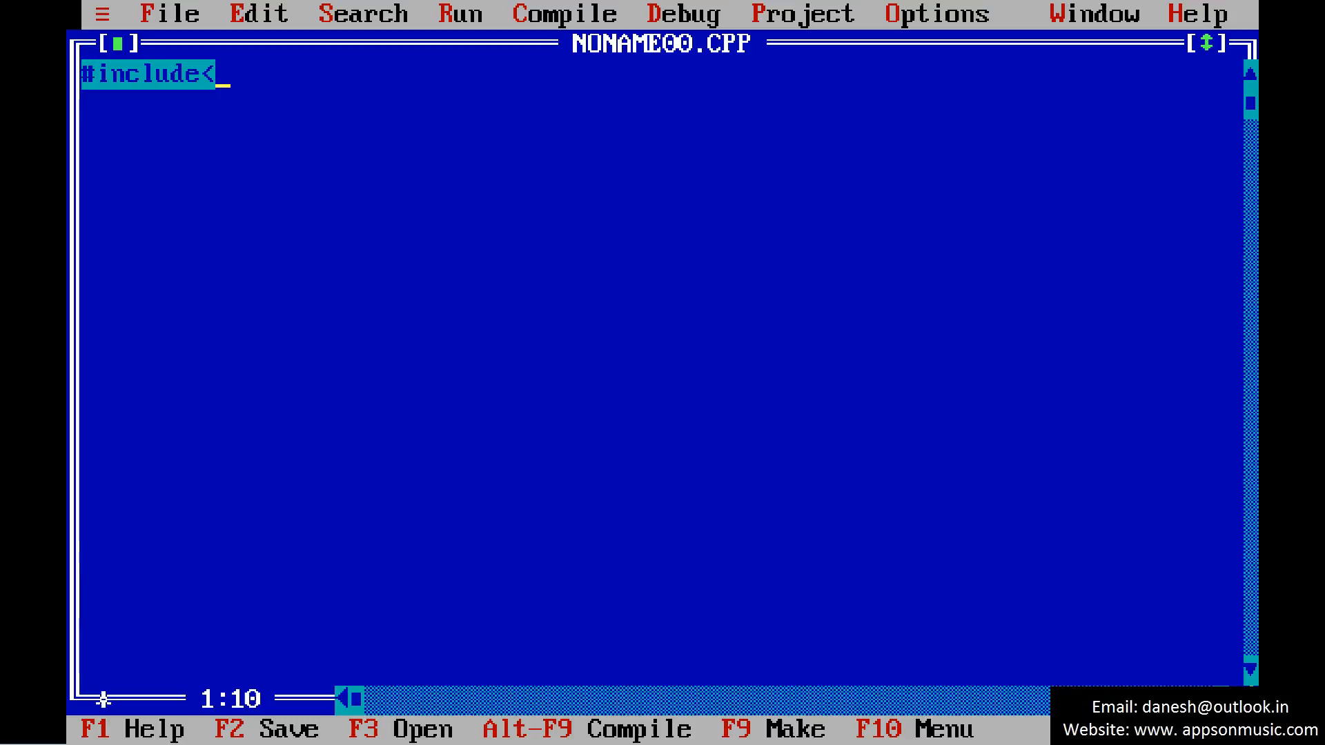
pyautogui.write('stdio.h>')
pyautogui.click(661, 104)
pyautogui.write('#')
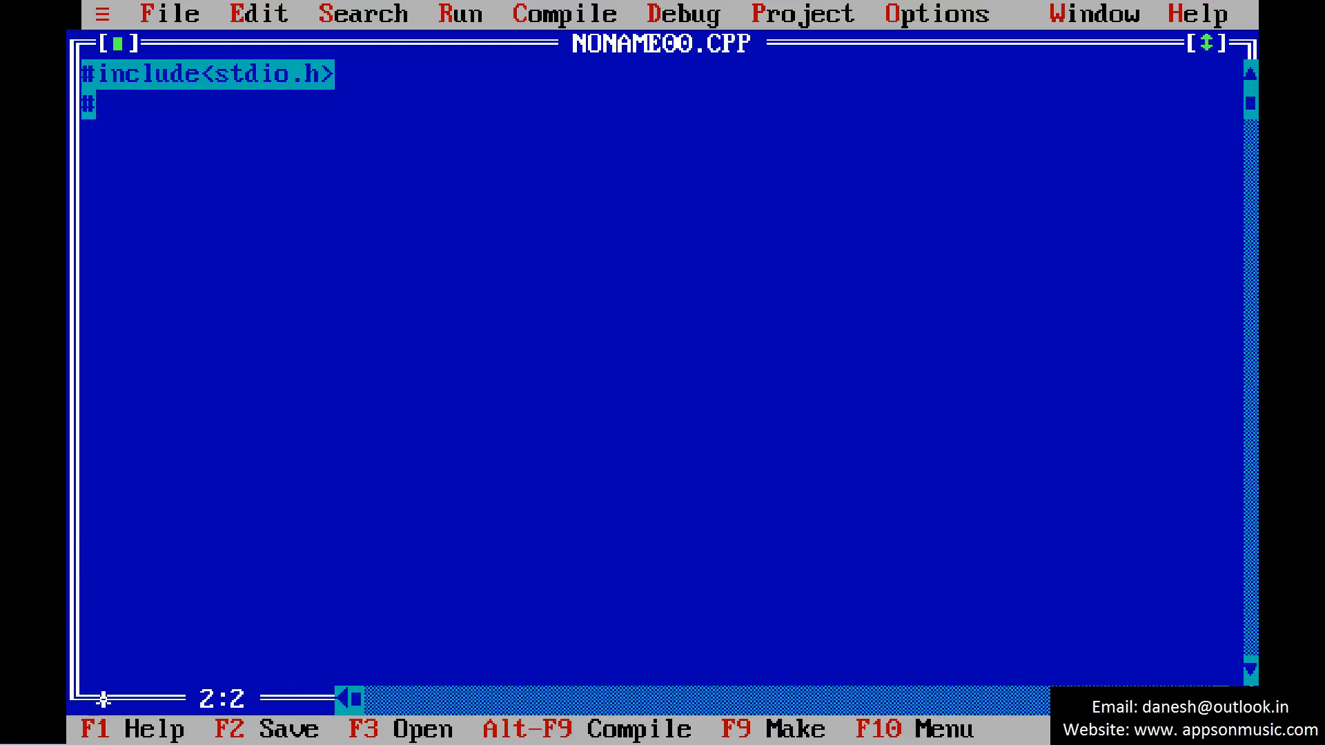
pyautogui.write('include')
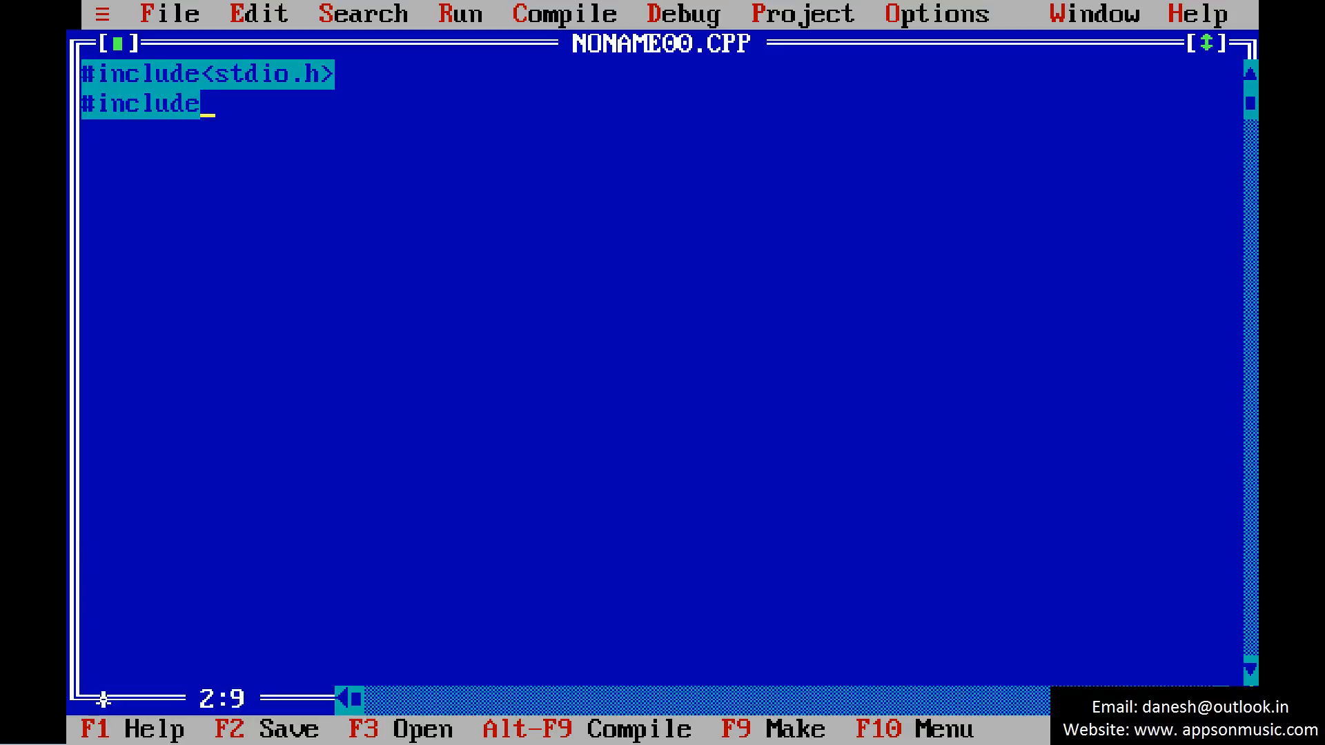
pyautogui.write('<conio.h')
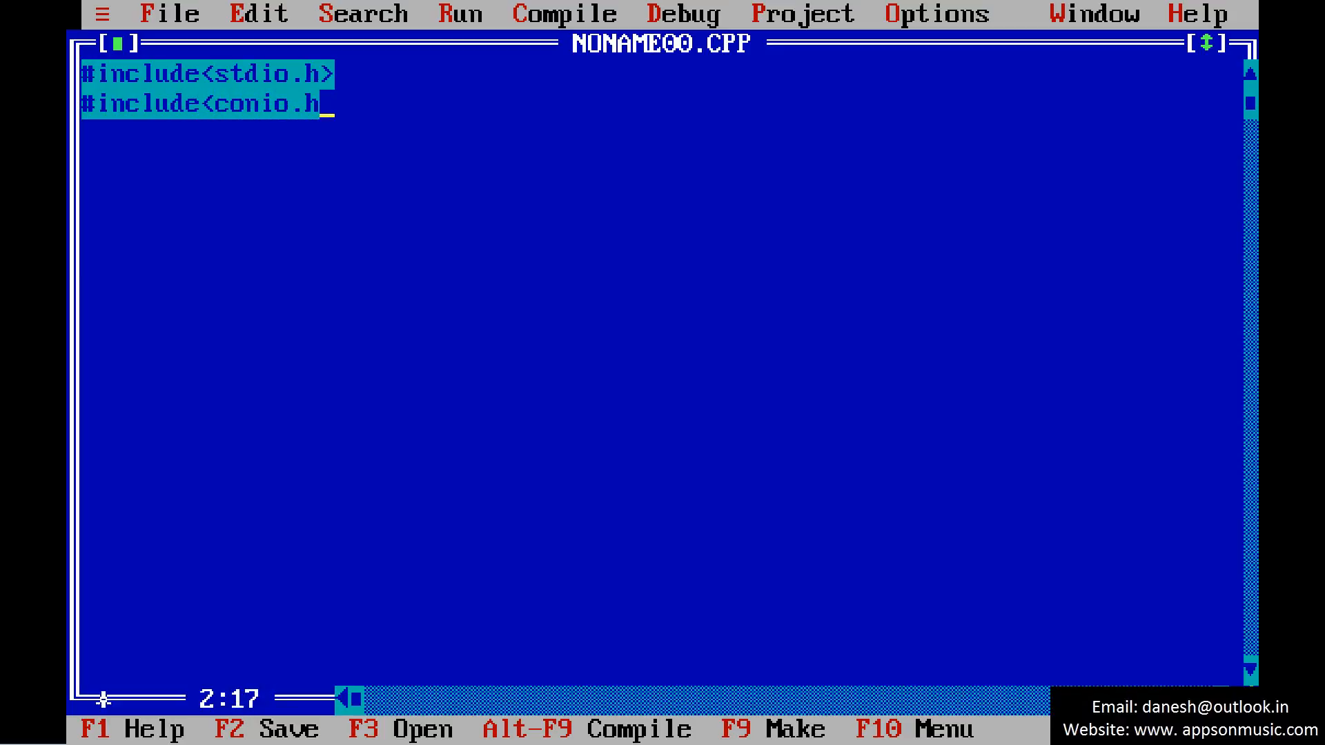
pyautogui.write('>')
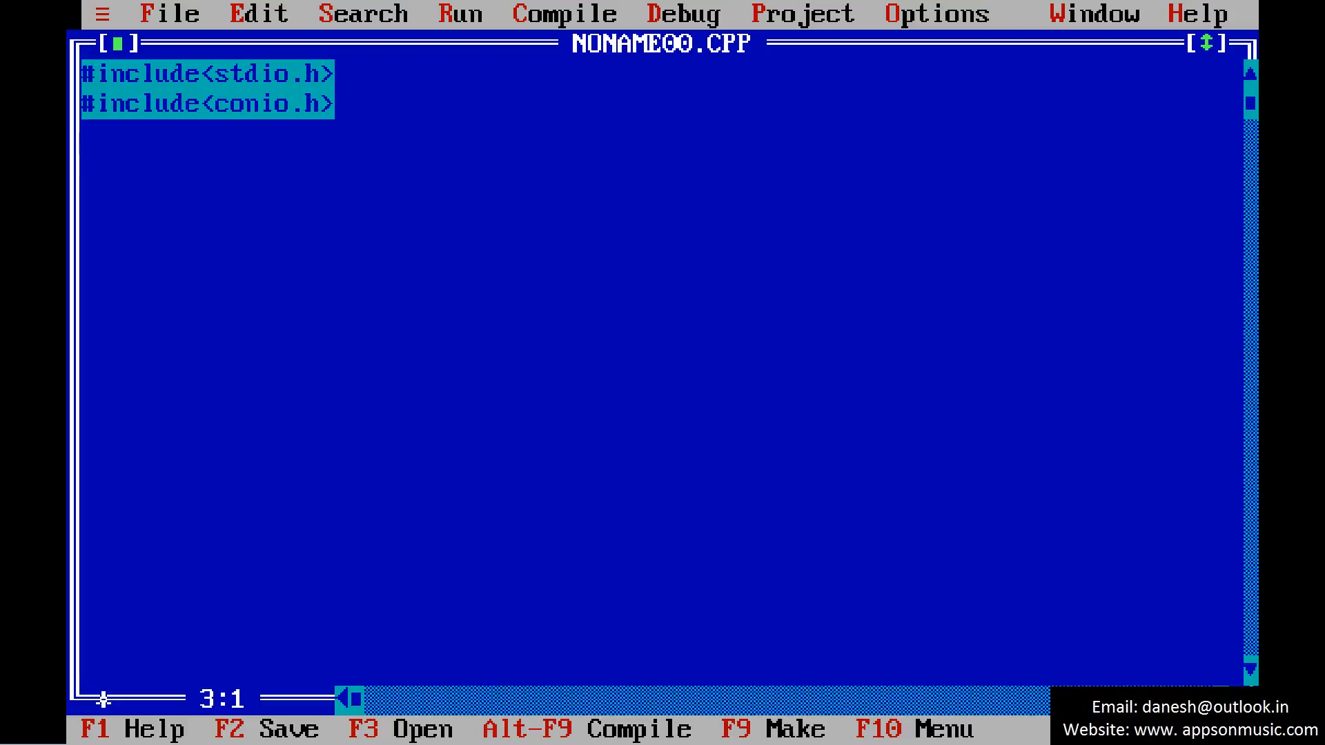
# Add void main(), the opening brace, an int line and clrscr();.
pyautogui.write('void main')
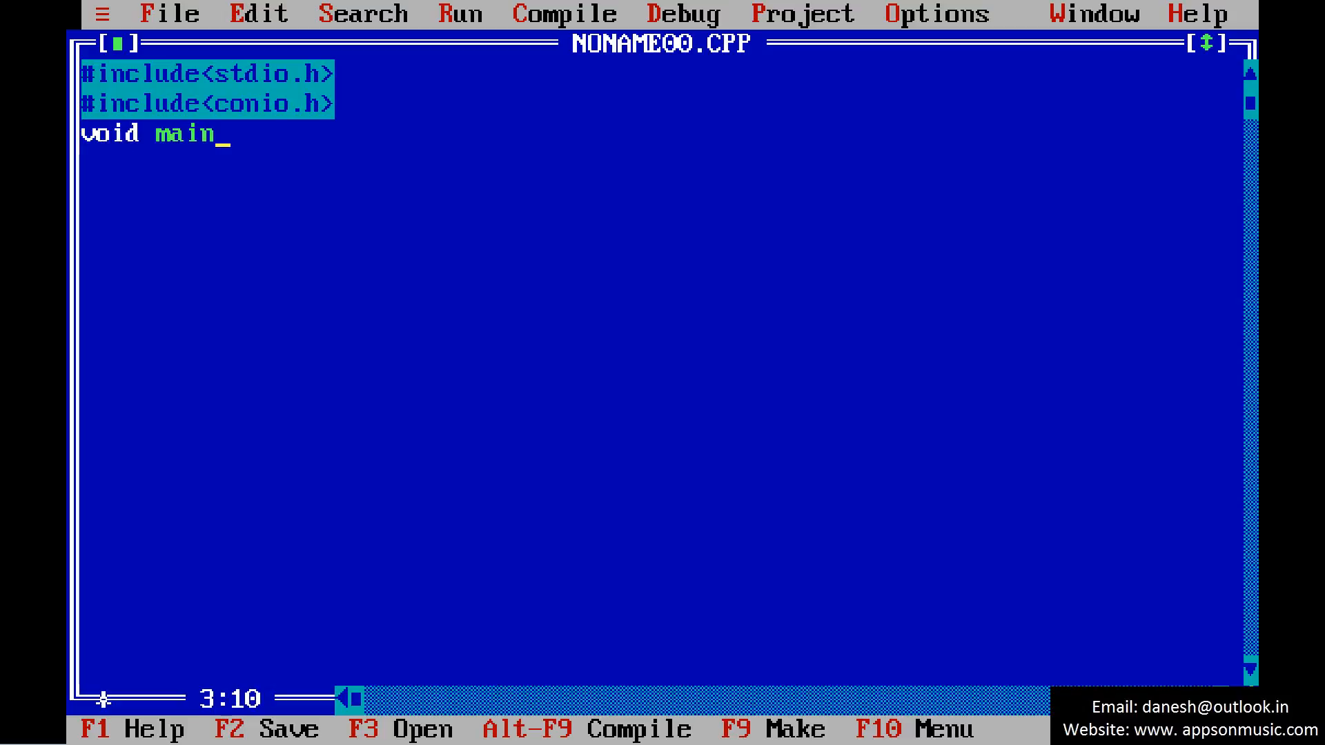
pyautogui.write('()')
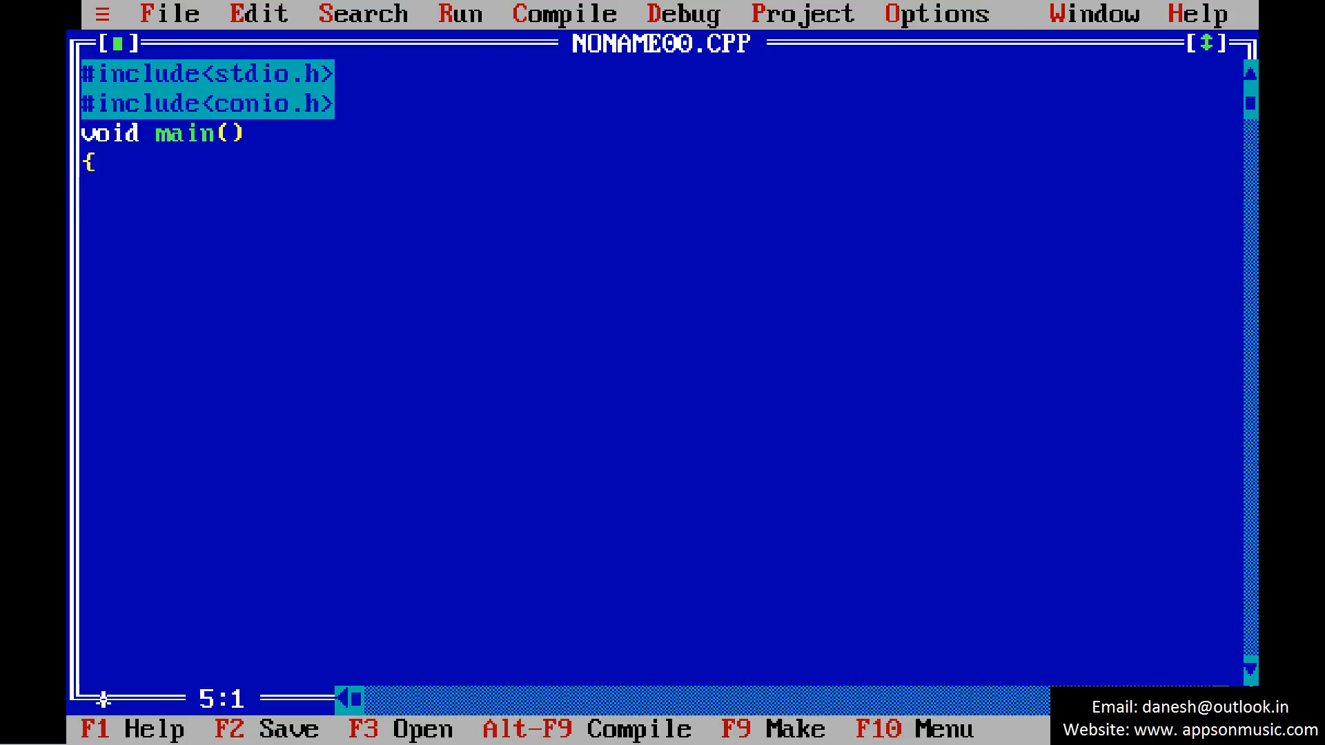
pyautogui.write('int')
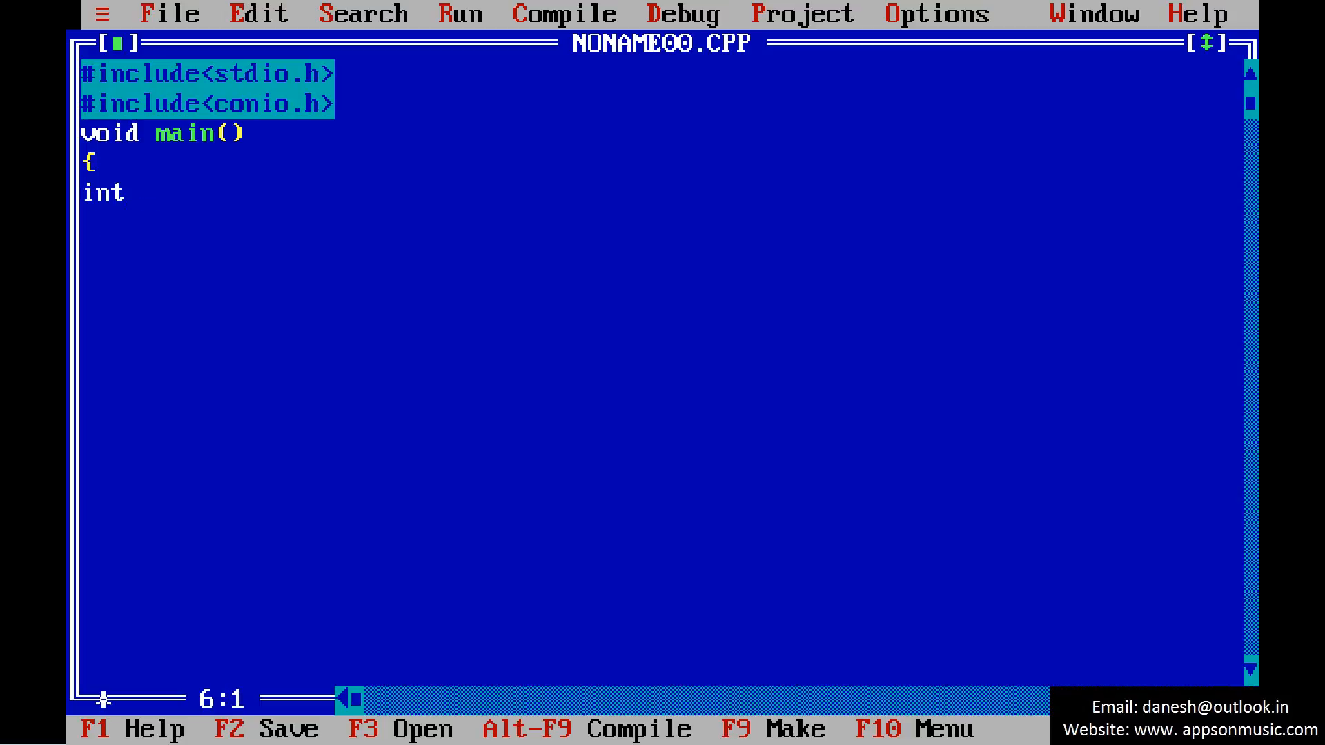
pyautogui.press('Enter')
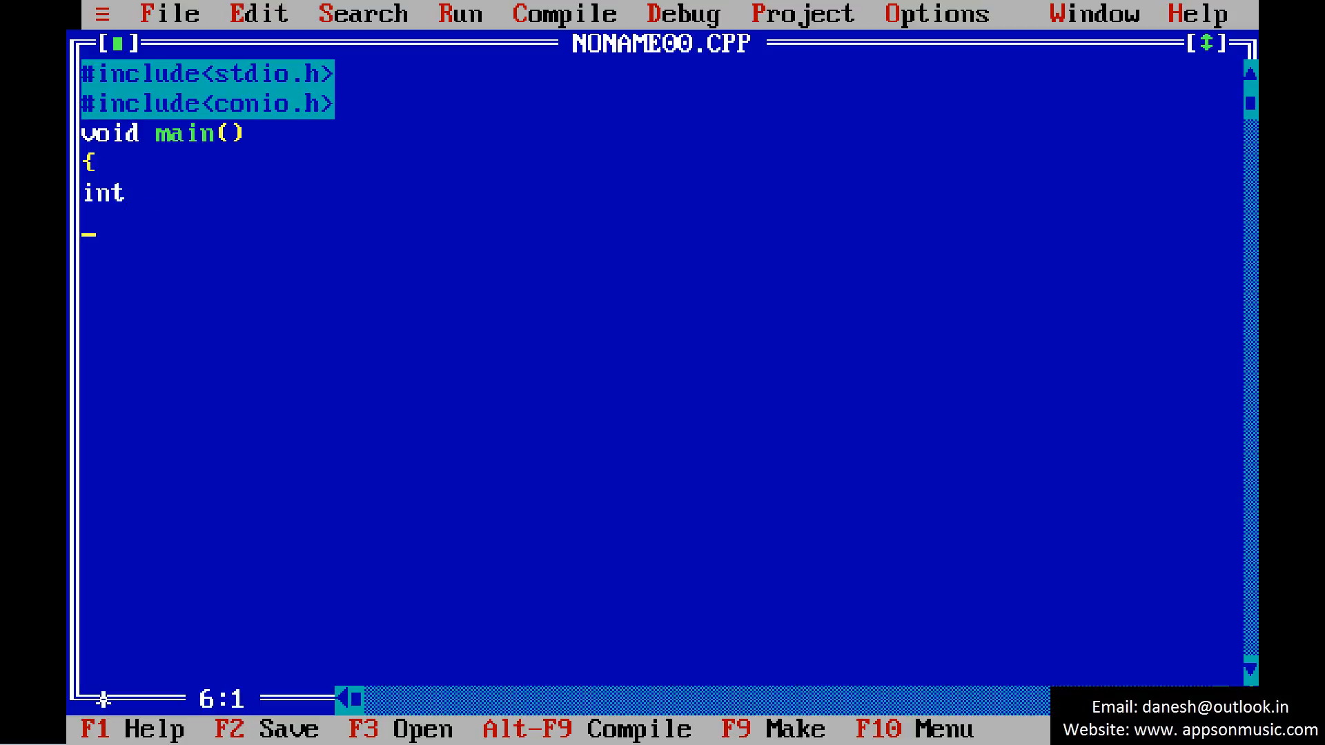
pyautogui.write('clrscr();')
pyautogui.click(661, 254)
pyautogui.write('p')
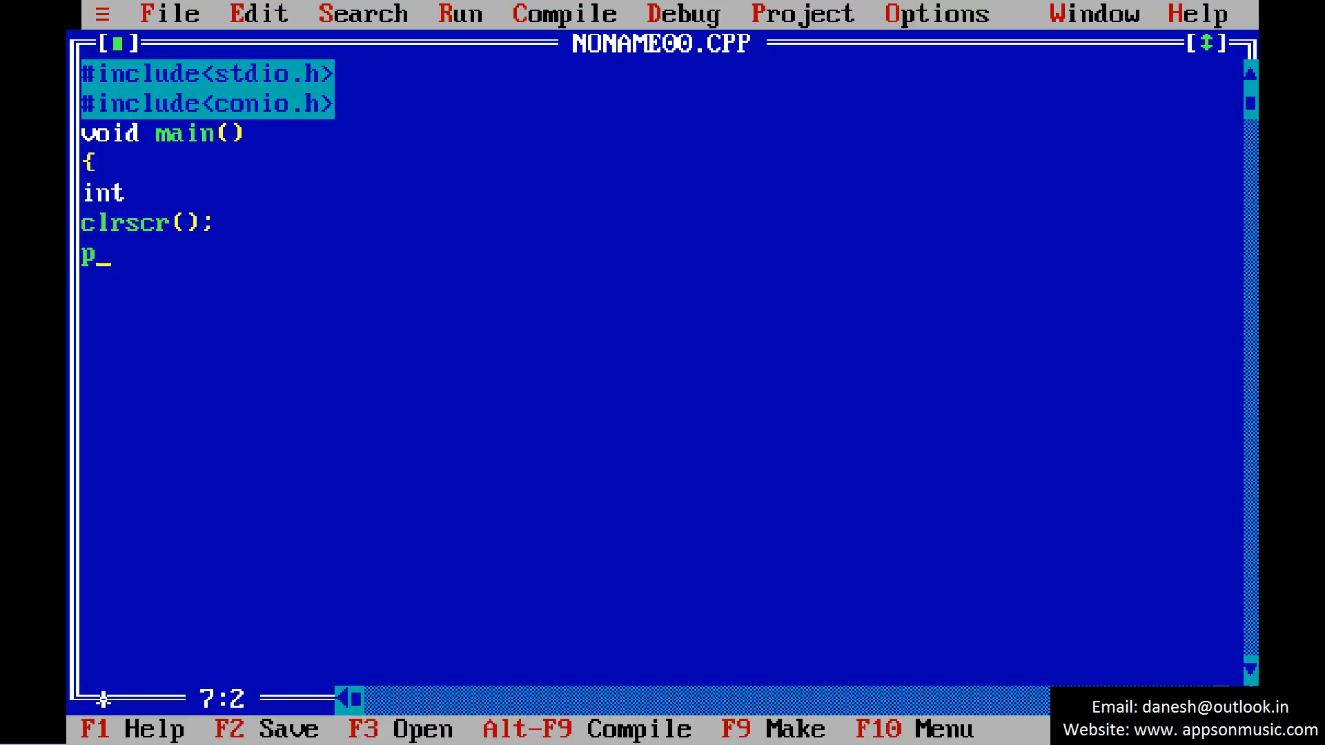
# Add printf("Enter the N value\n"); to prompt the user.
pyautogui.write('rintf("')
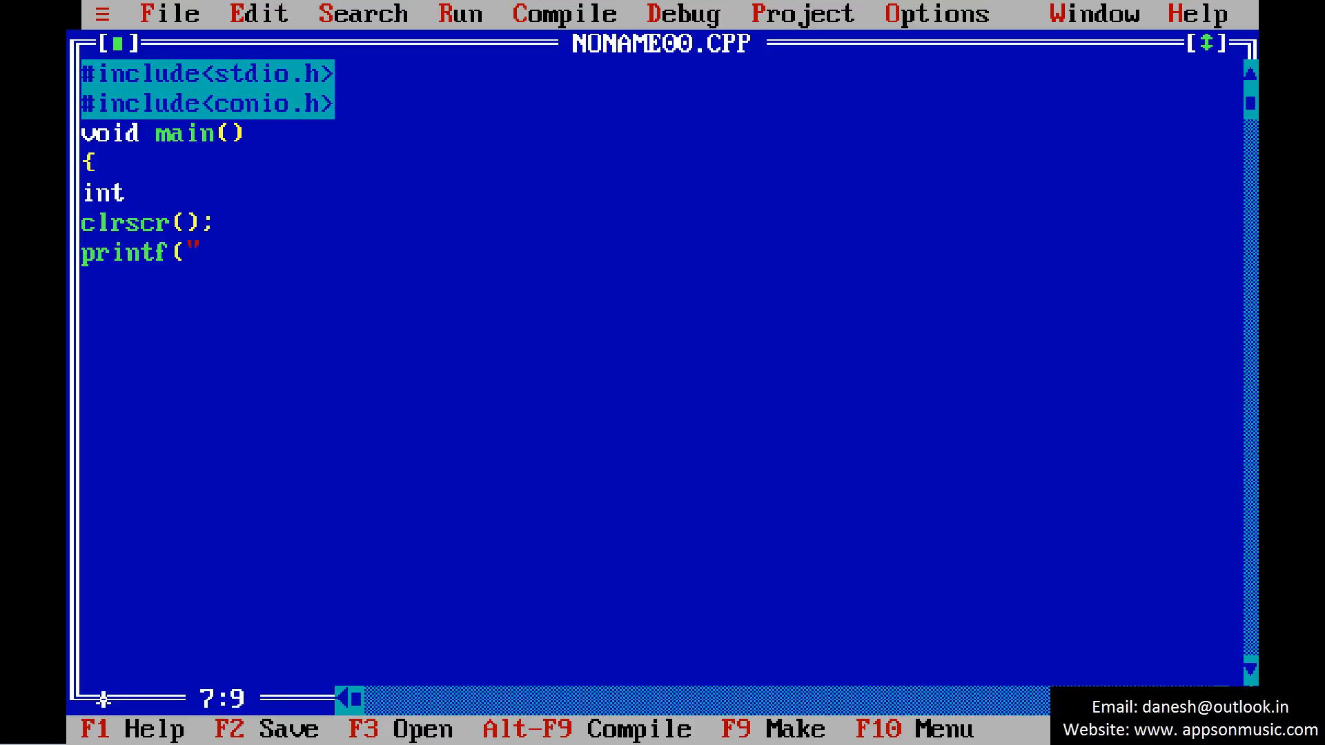
pyautogui.write('Enter the')
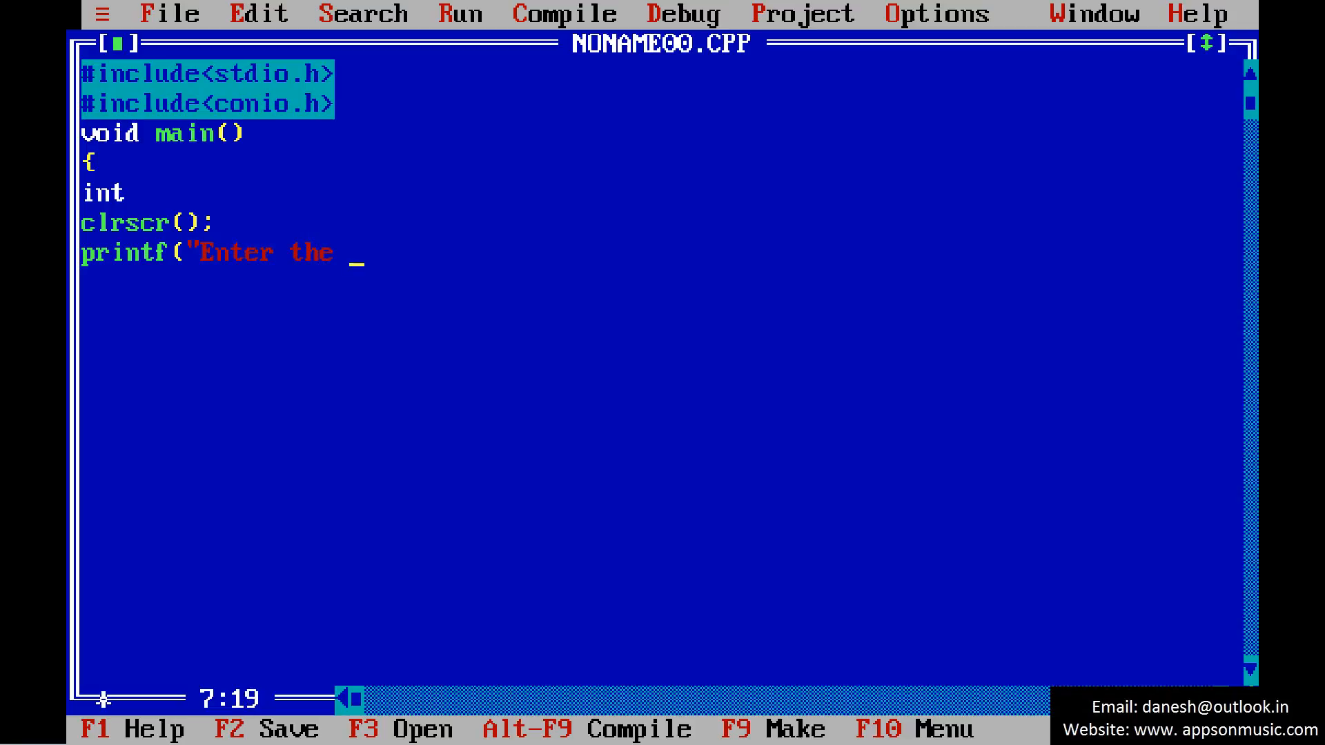
pyautogui.write('N value')
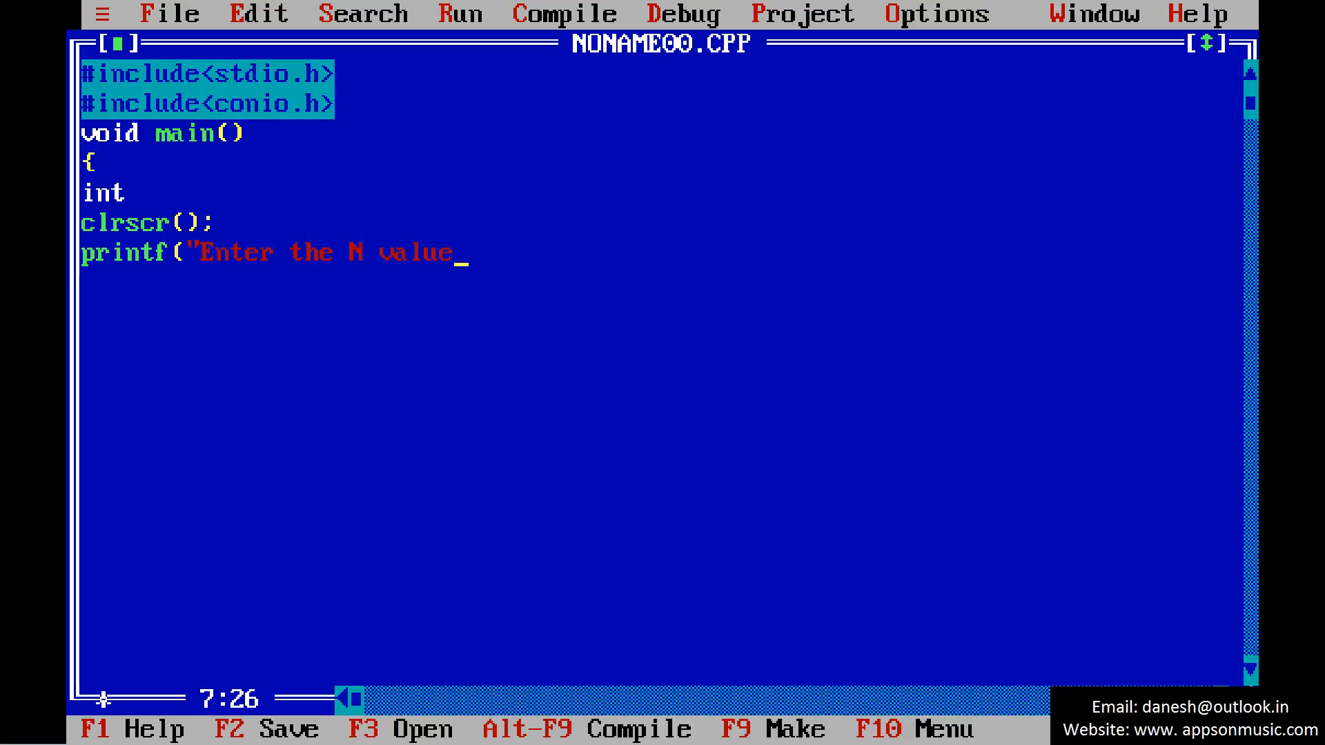
pyautogui.write('\\n")')
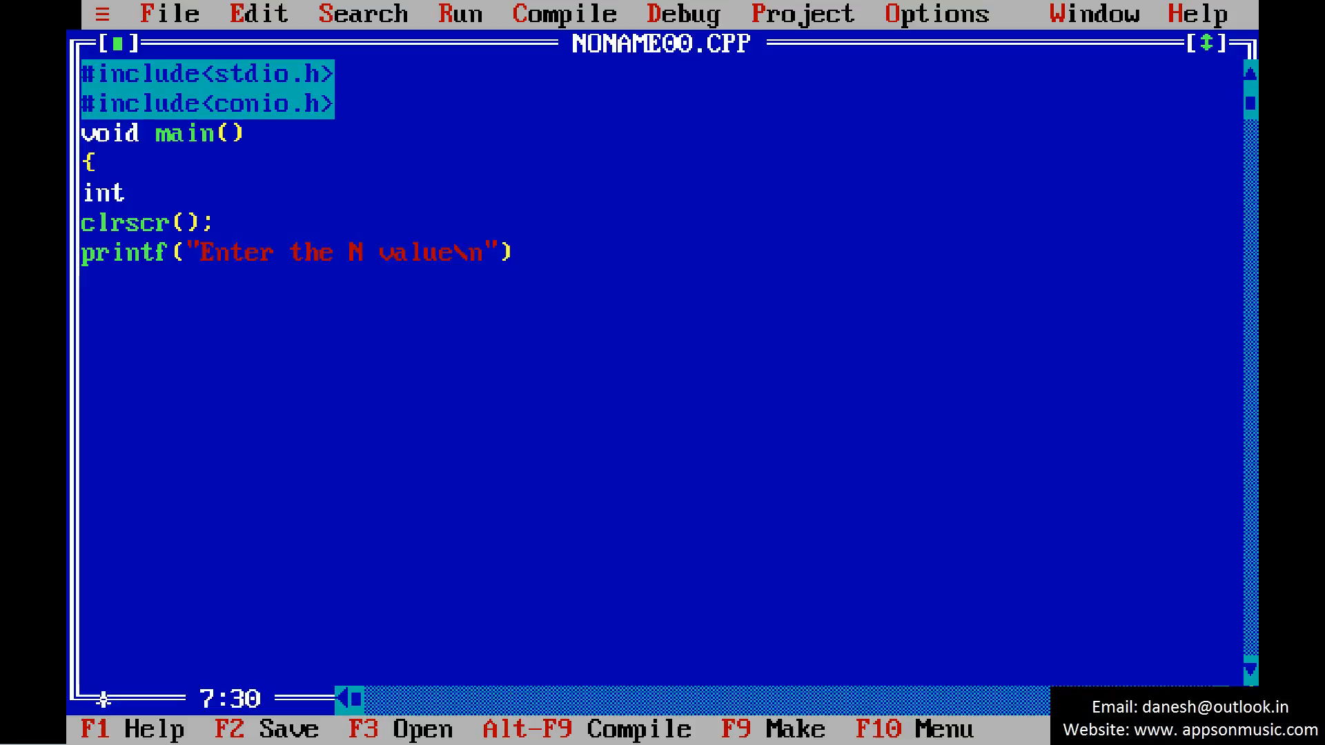
pyautogui.write(';')
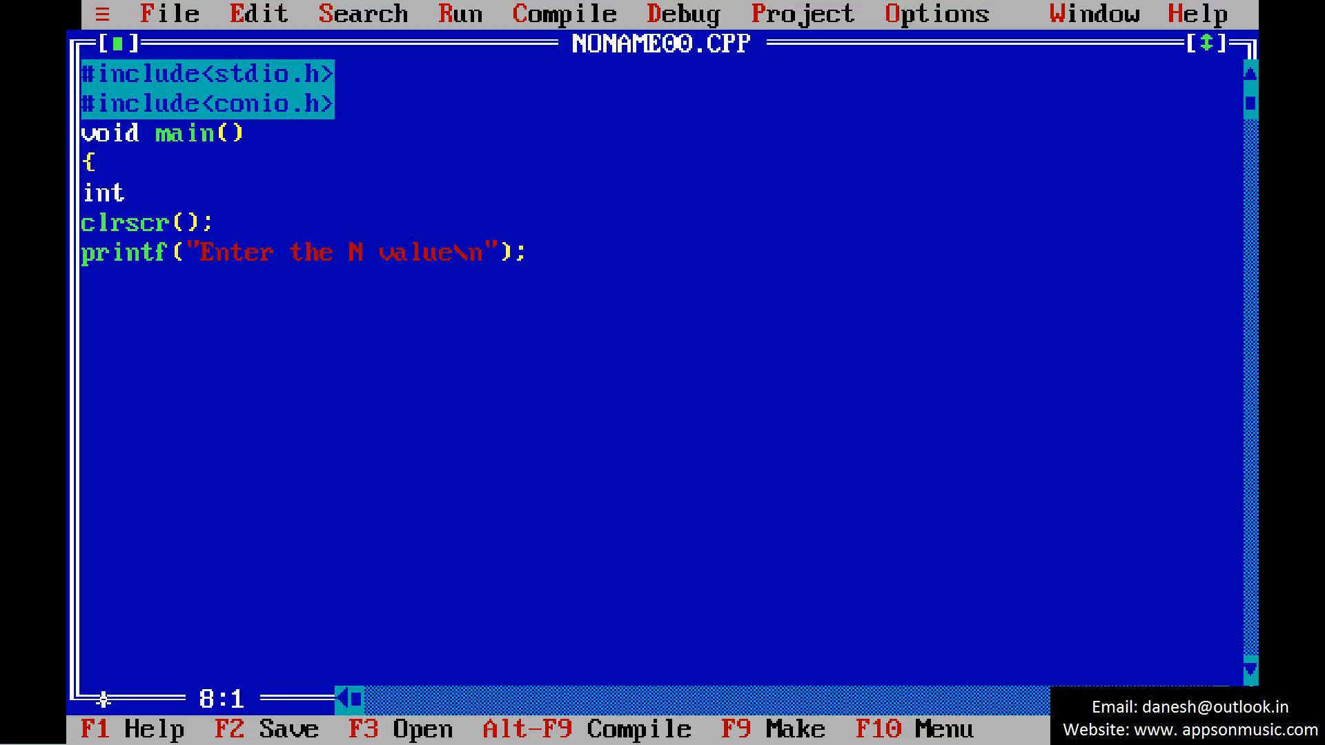
# Read N with scanf("%d",&n);.
pyautogui.write('scanf(')
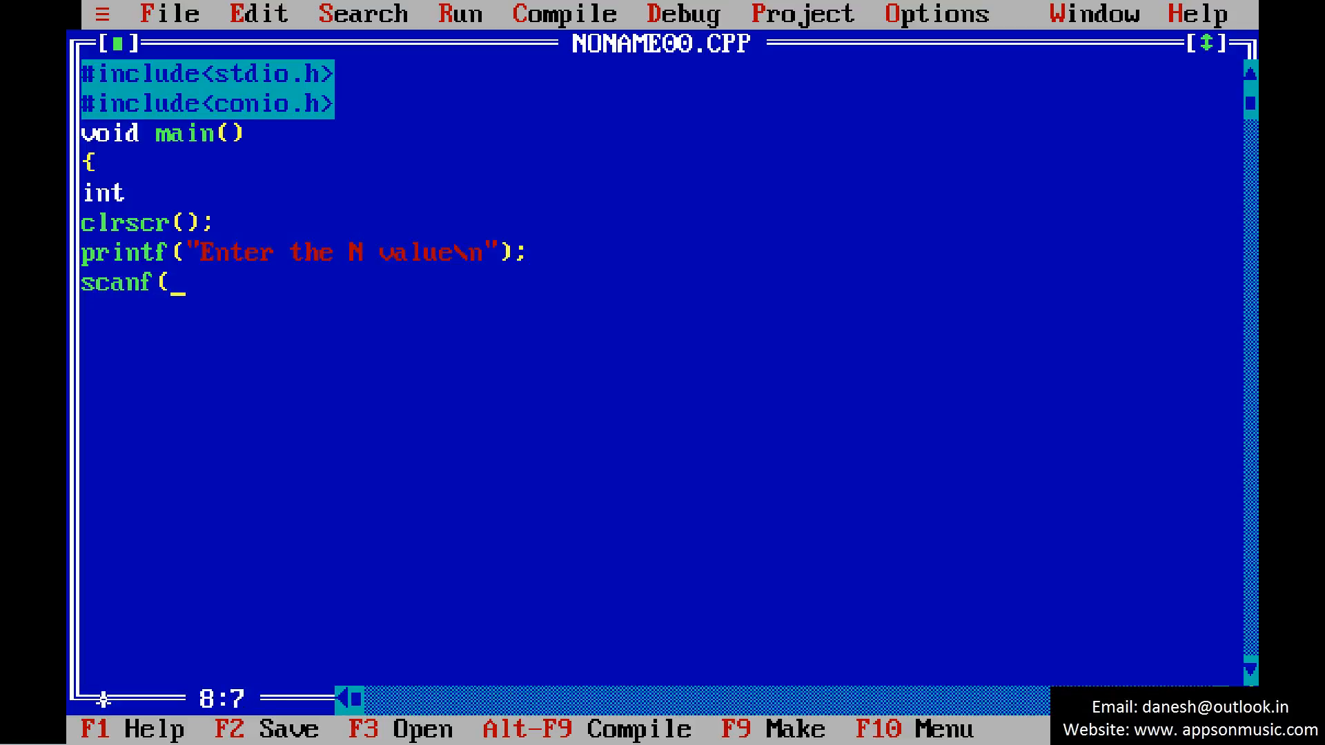
pyautogui.write('"%')
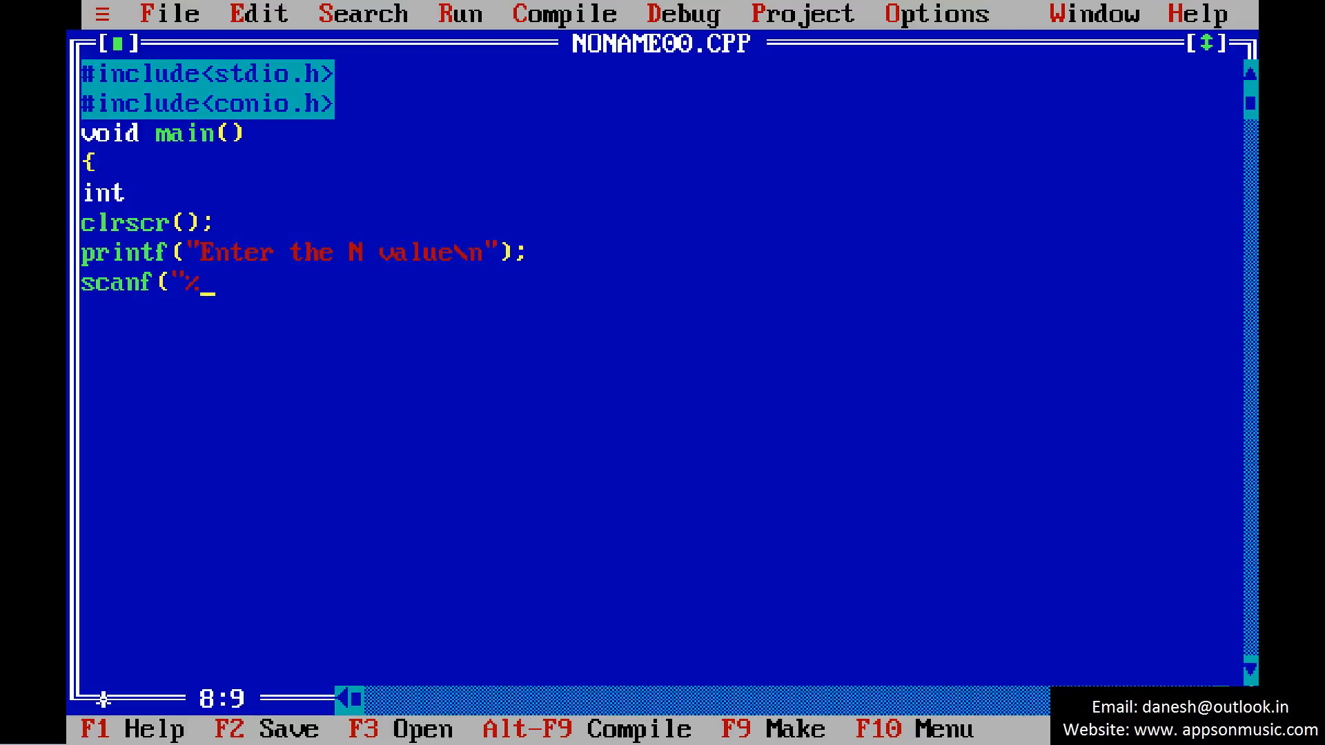
pyautogui.write('d",&')
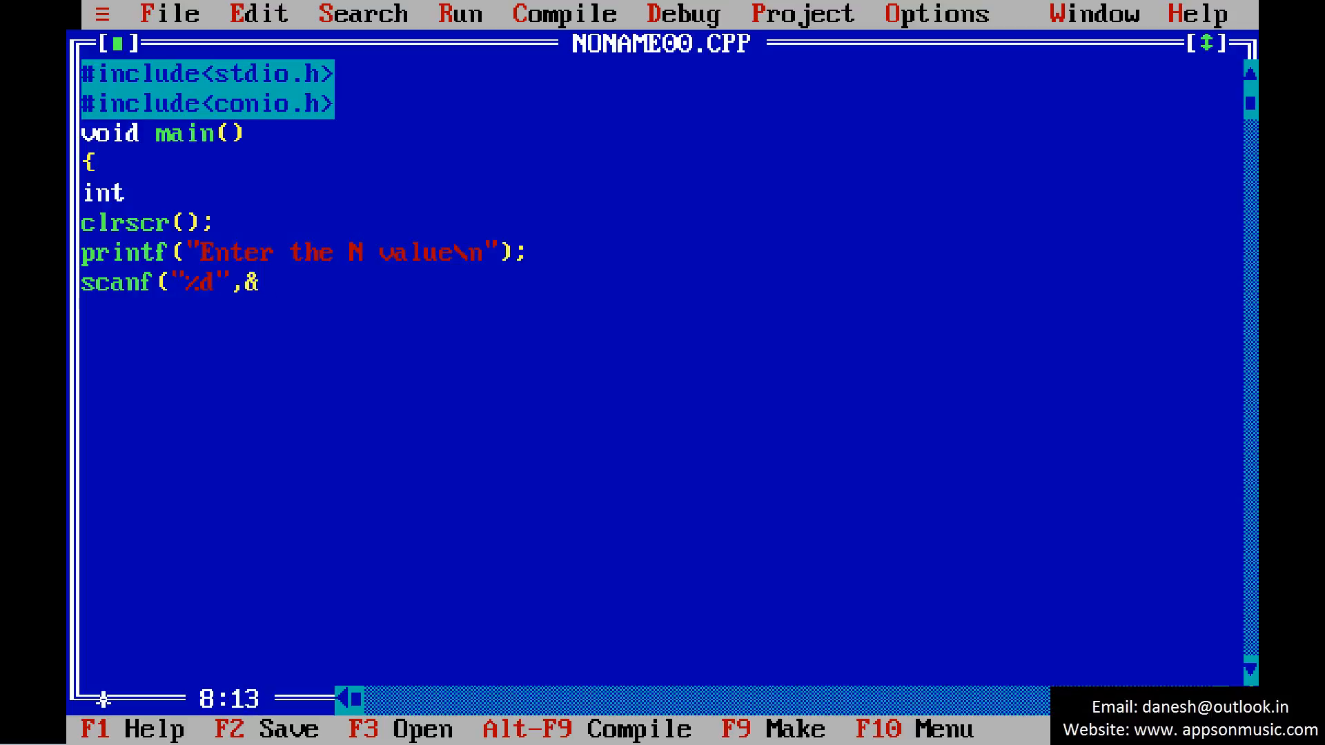
pyautogui.write('n);')
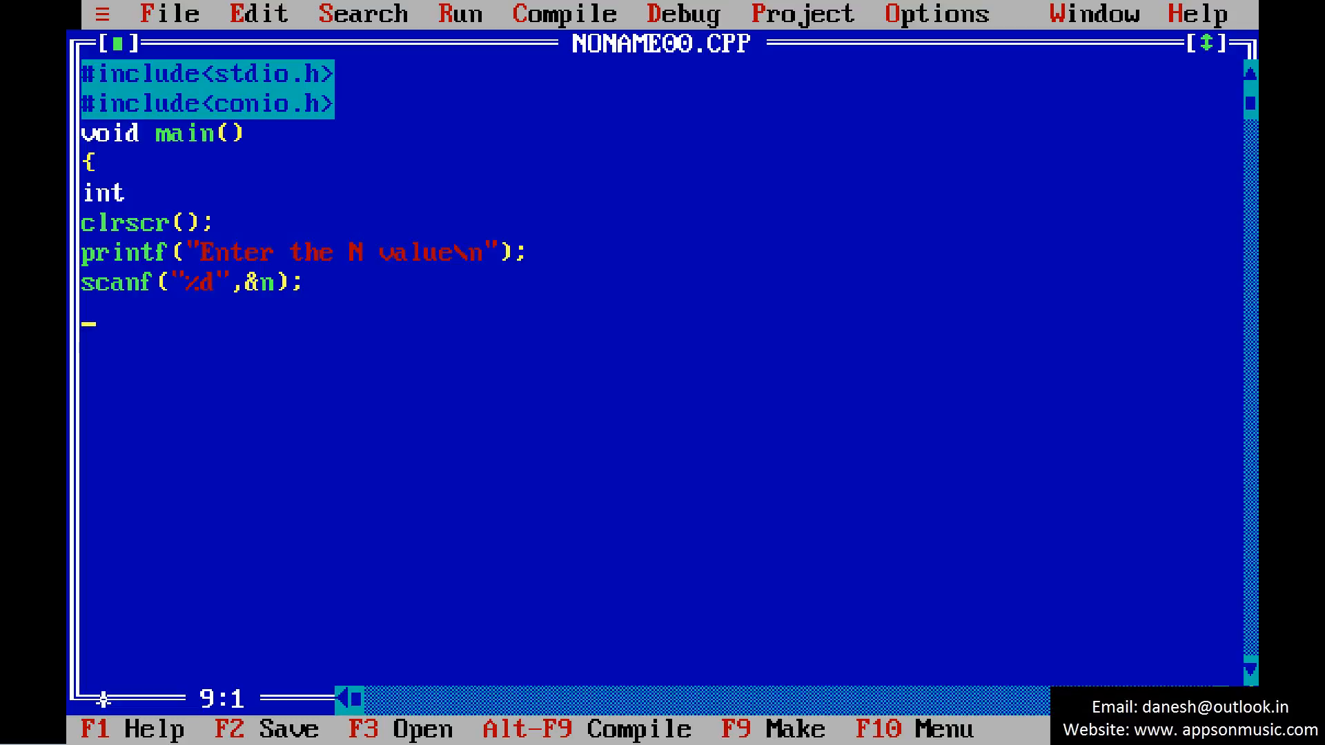
# Write the loop for(i=1;i<=n;i++) with body f=f*i;.
pyautogui.write('for(')
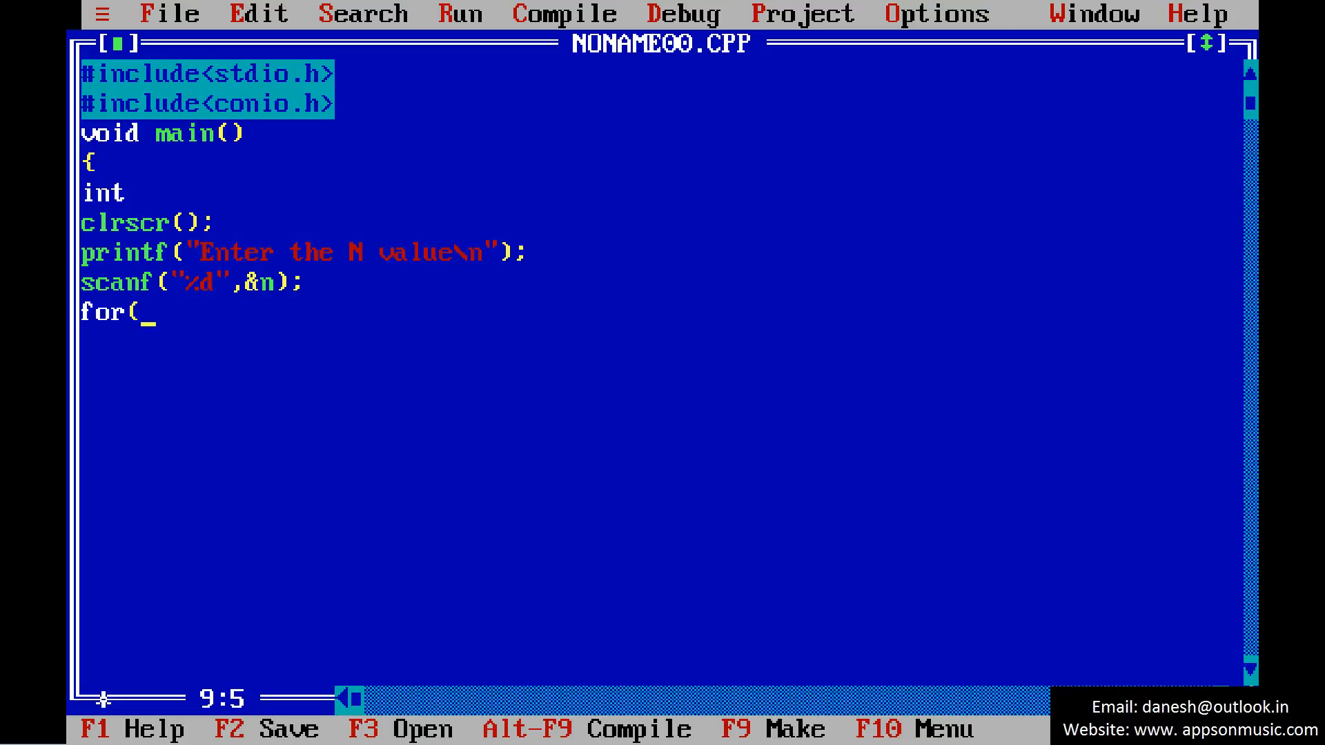
pyautogui.write('i=1;')
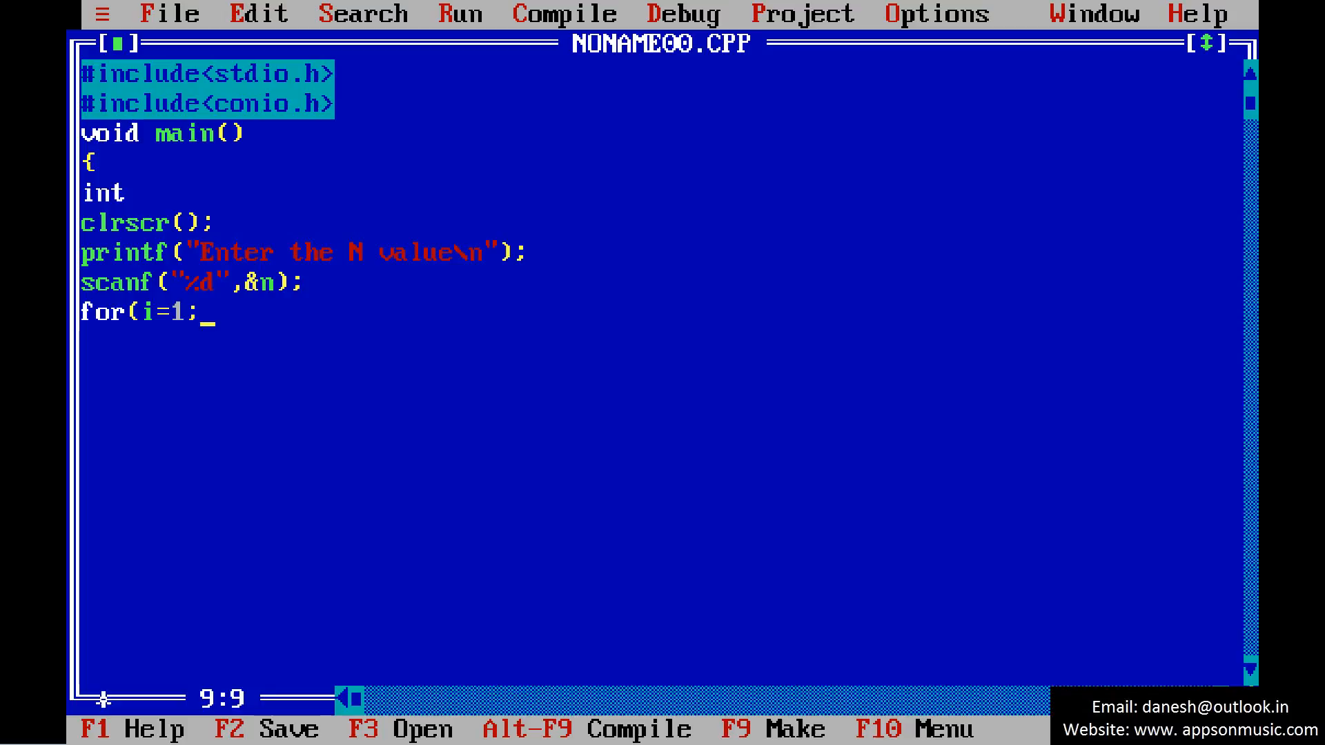
pyautogui.write('i<=n')
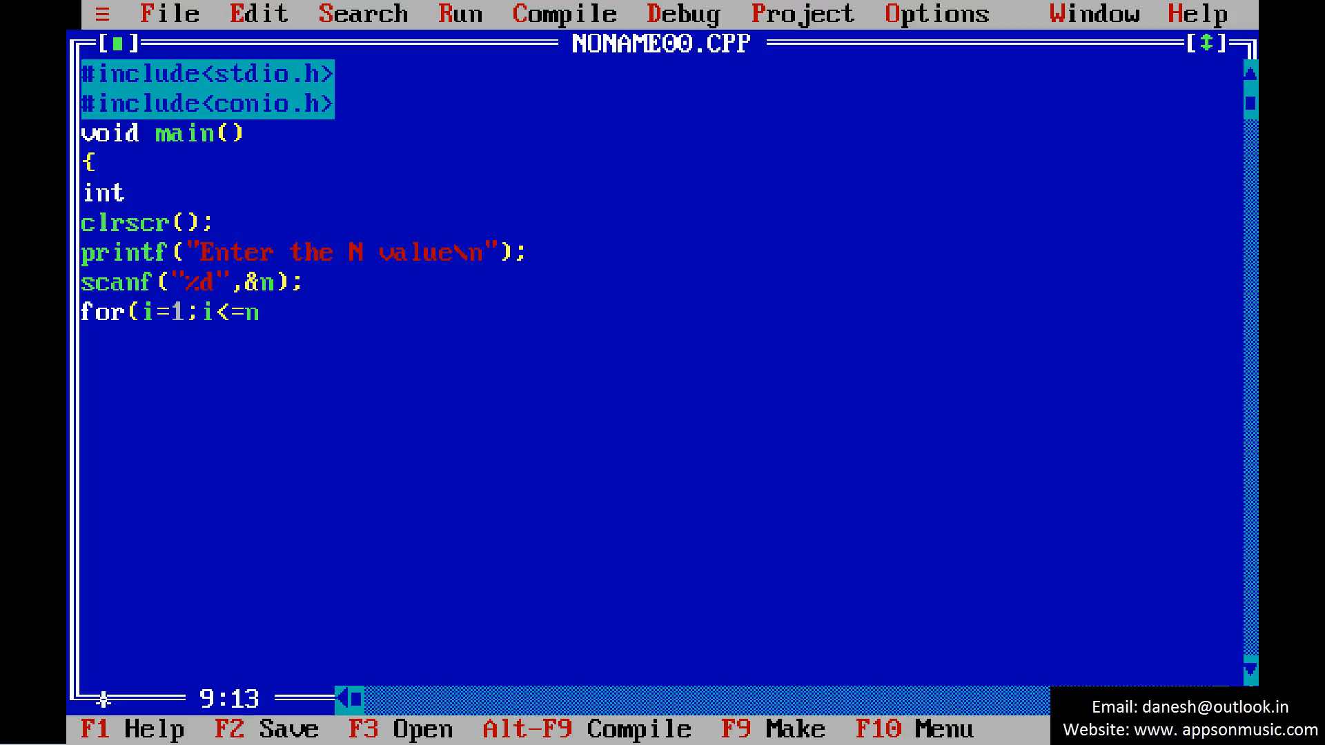
pyautogui.write(';')
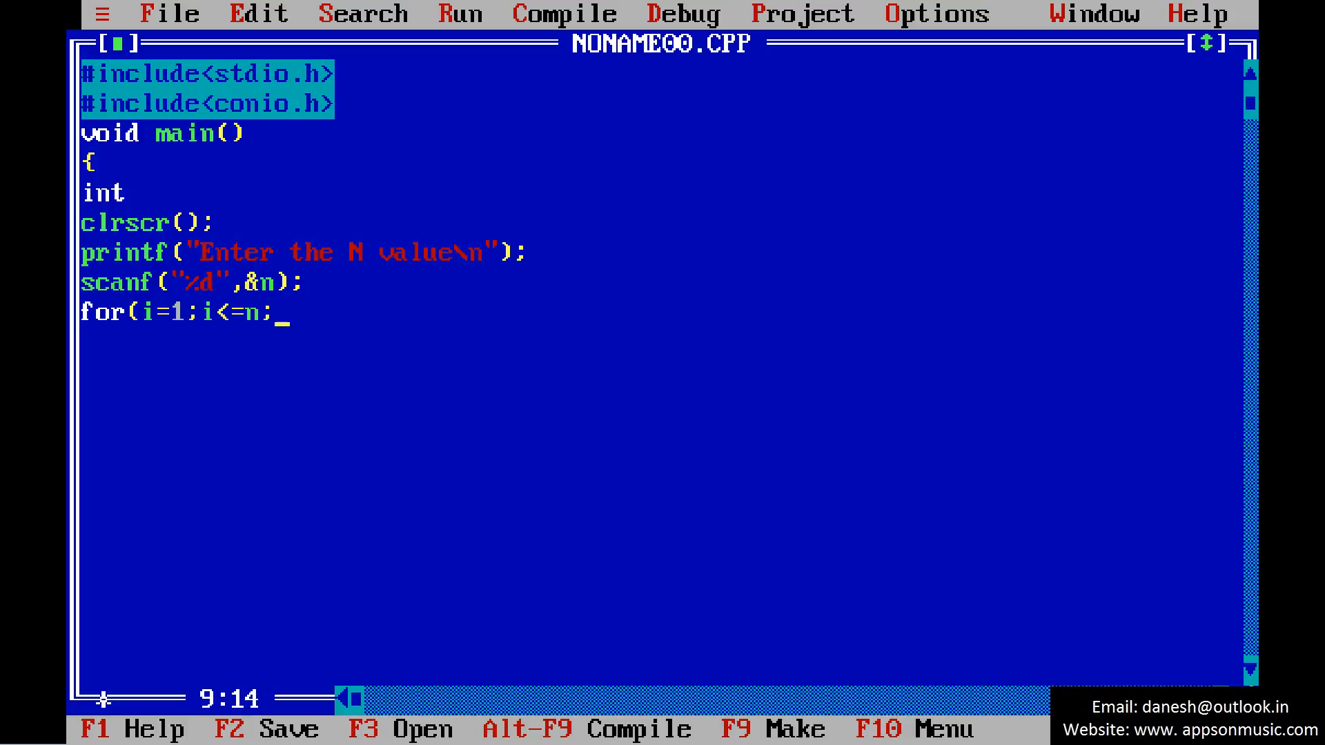
pyautogui.write('i++)')
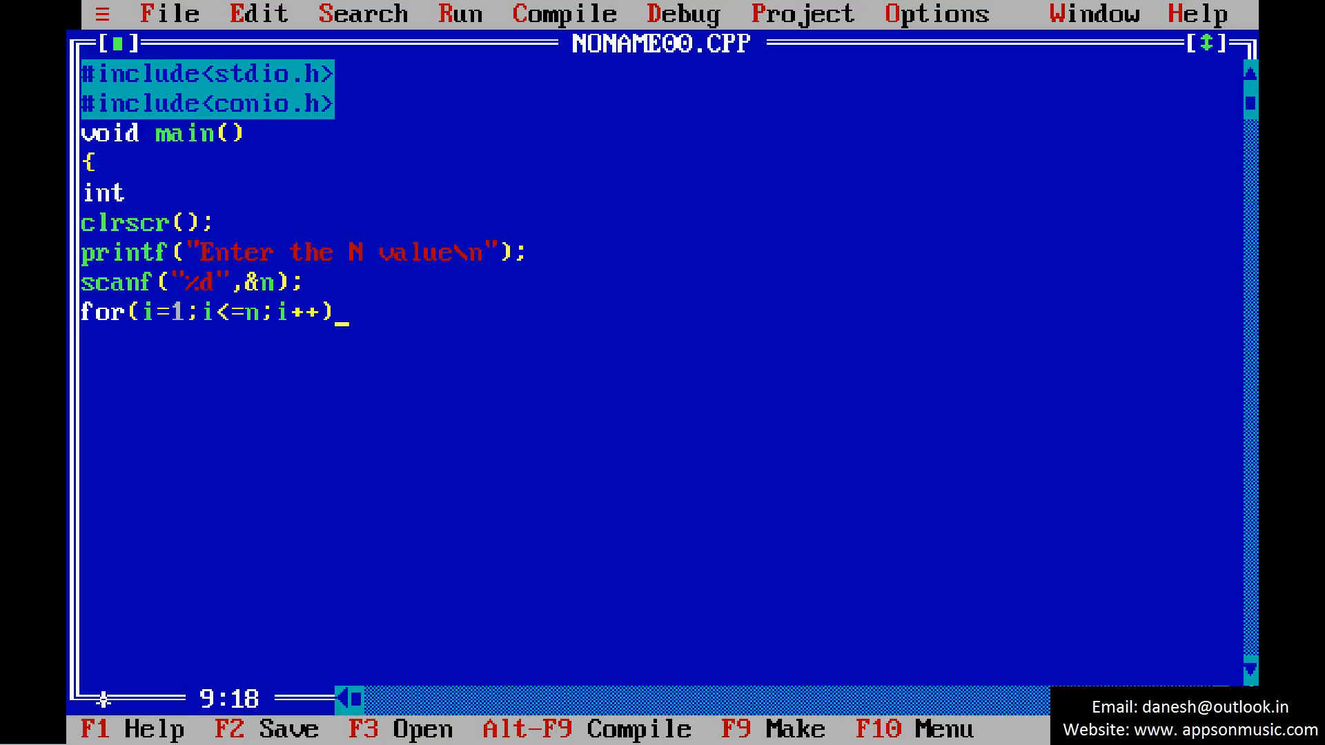
pyautogui.press('Enter')
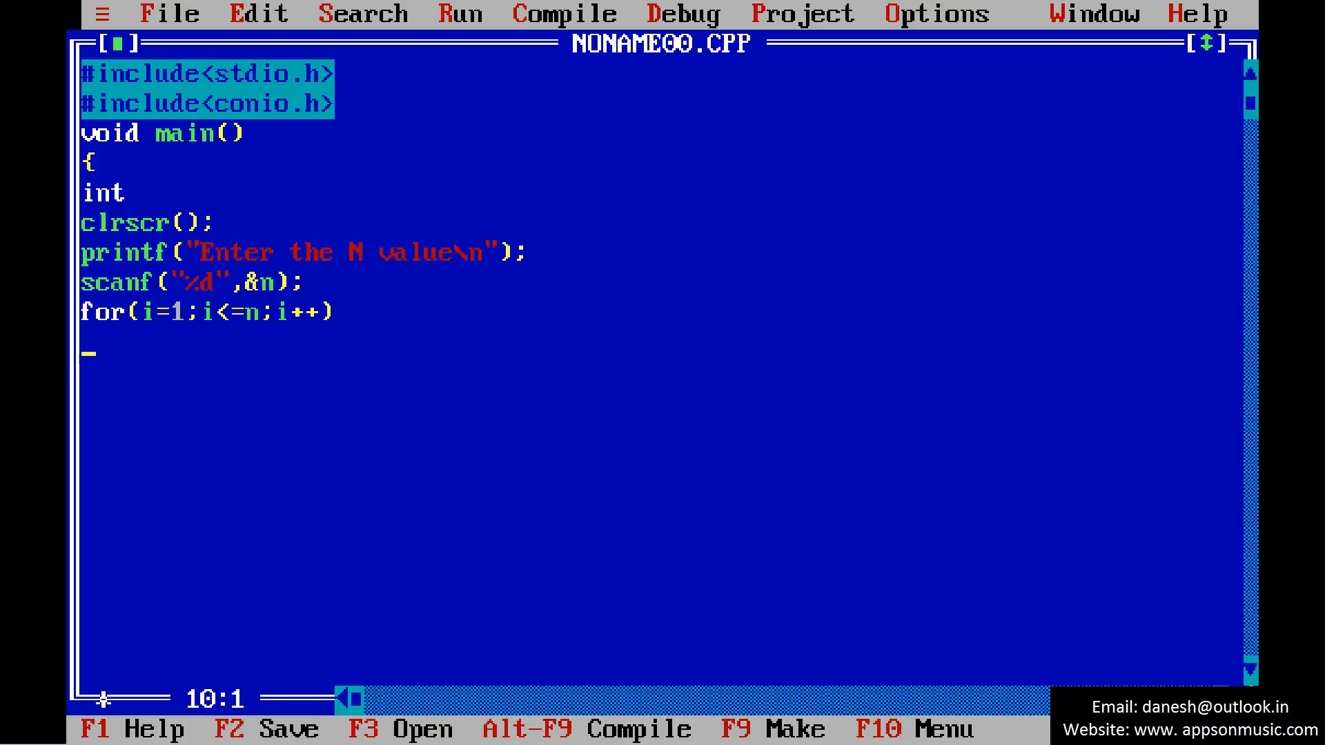
pyautogui.write('f')
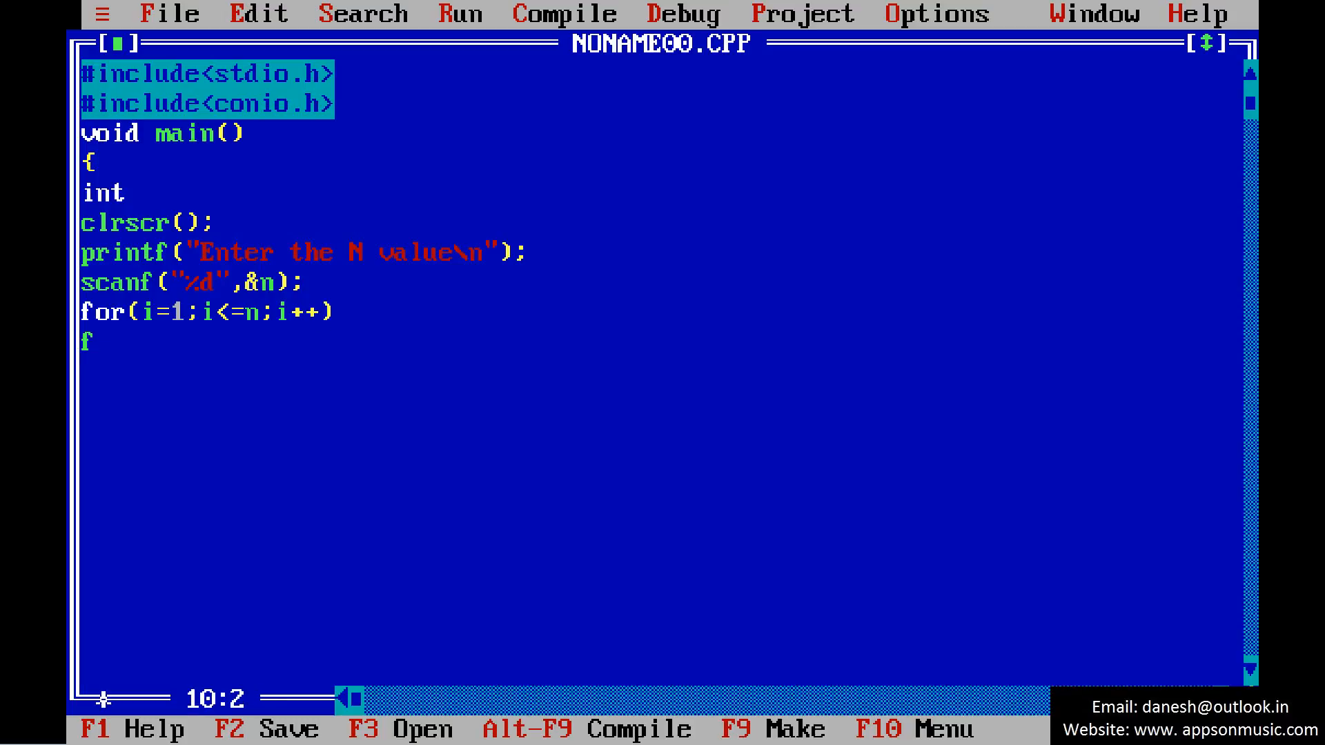
pyautogui.write('=f')
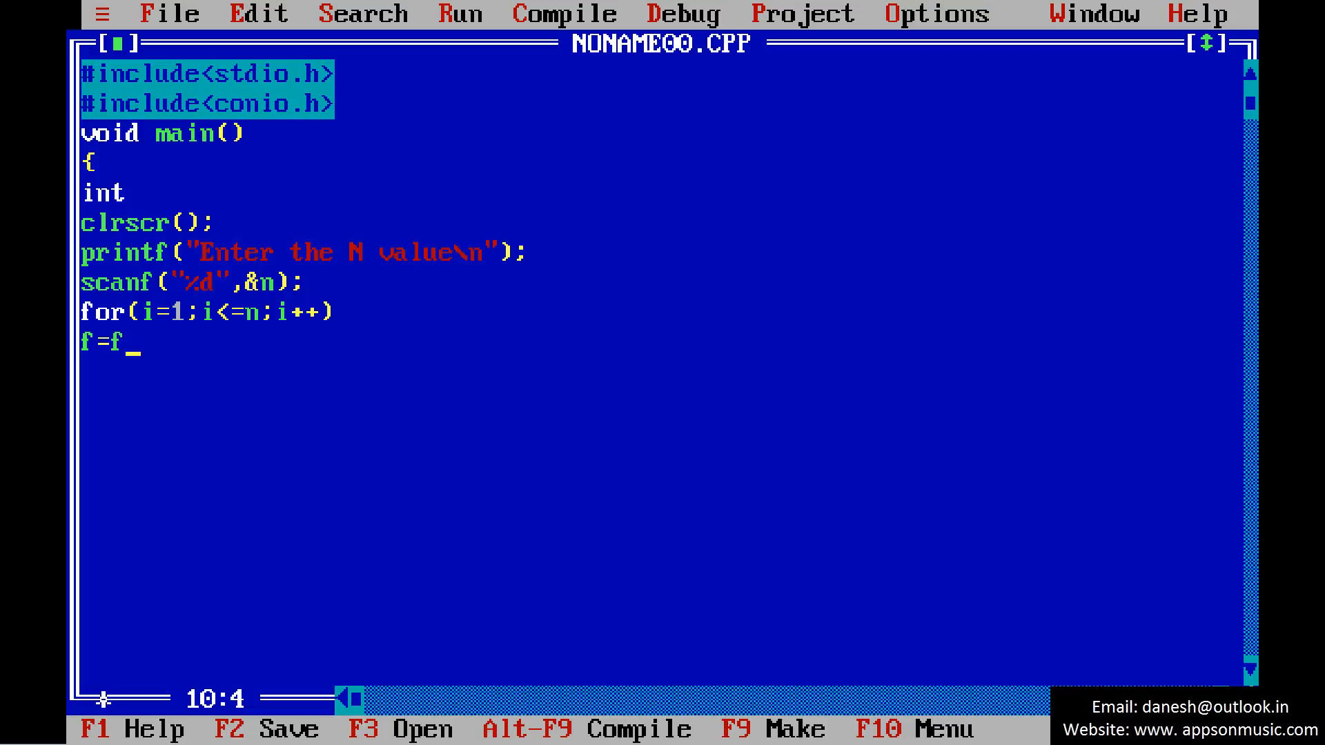
pyautogui.write('*i')
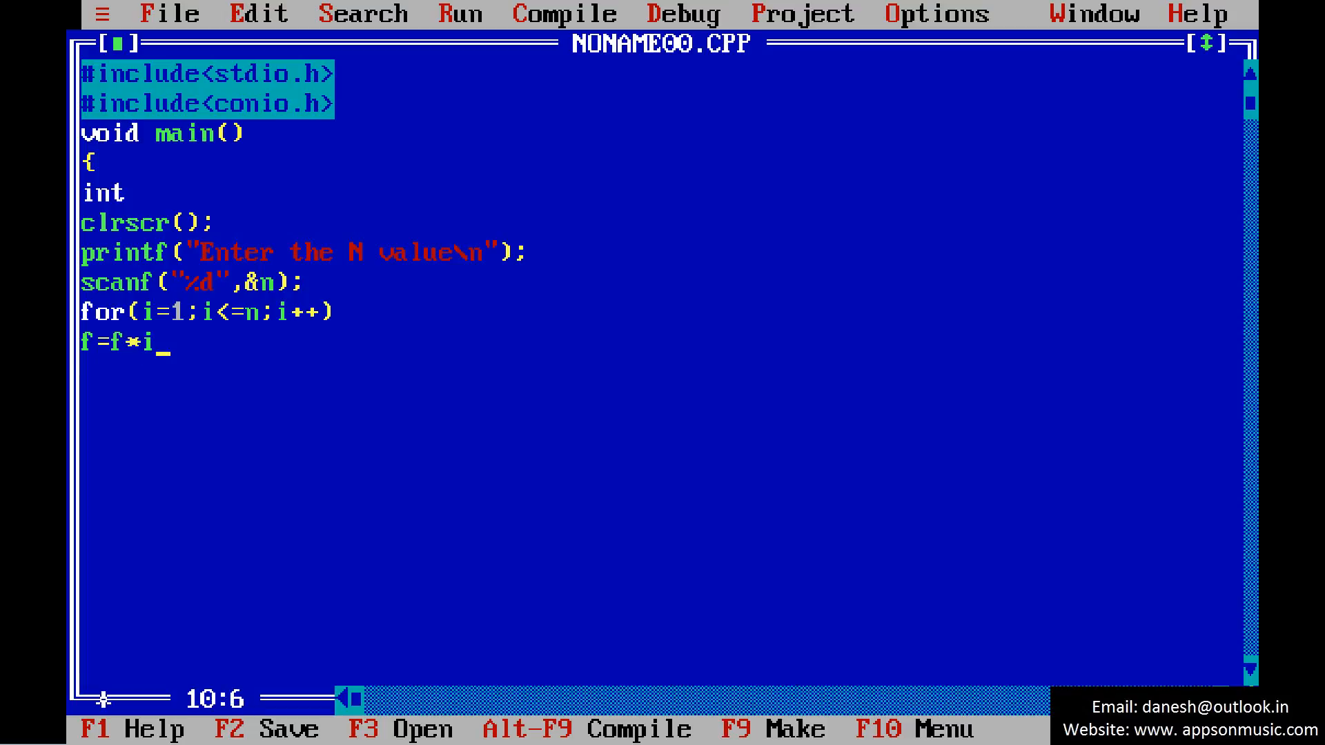
pyautogui.write(';')
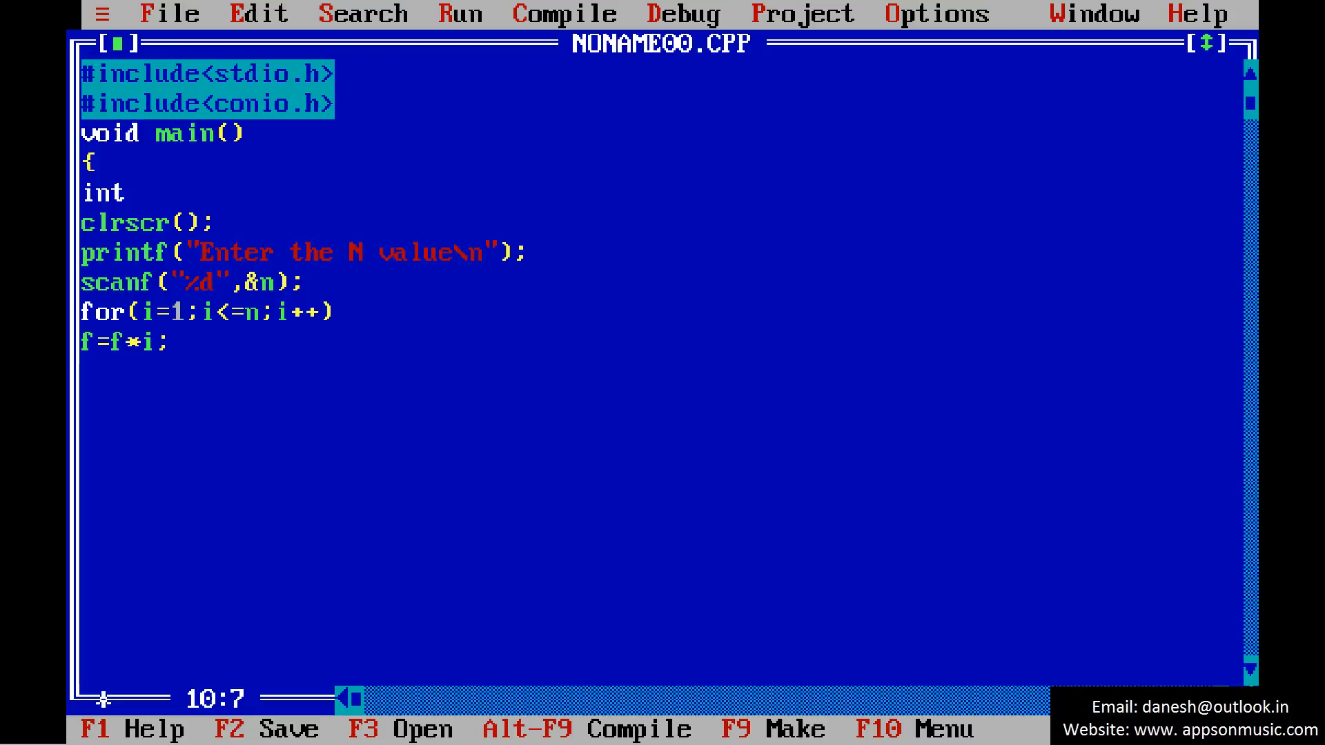
# Print the factorial of n with f using printf, then end with getch();.
pyautogui.press('Enter')
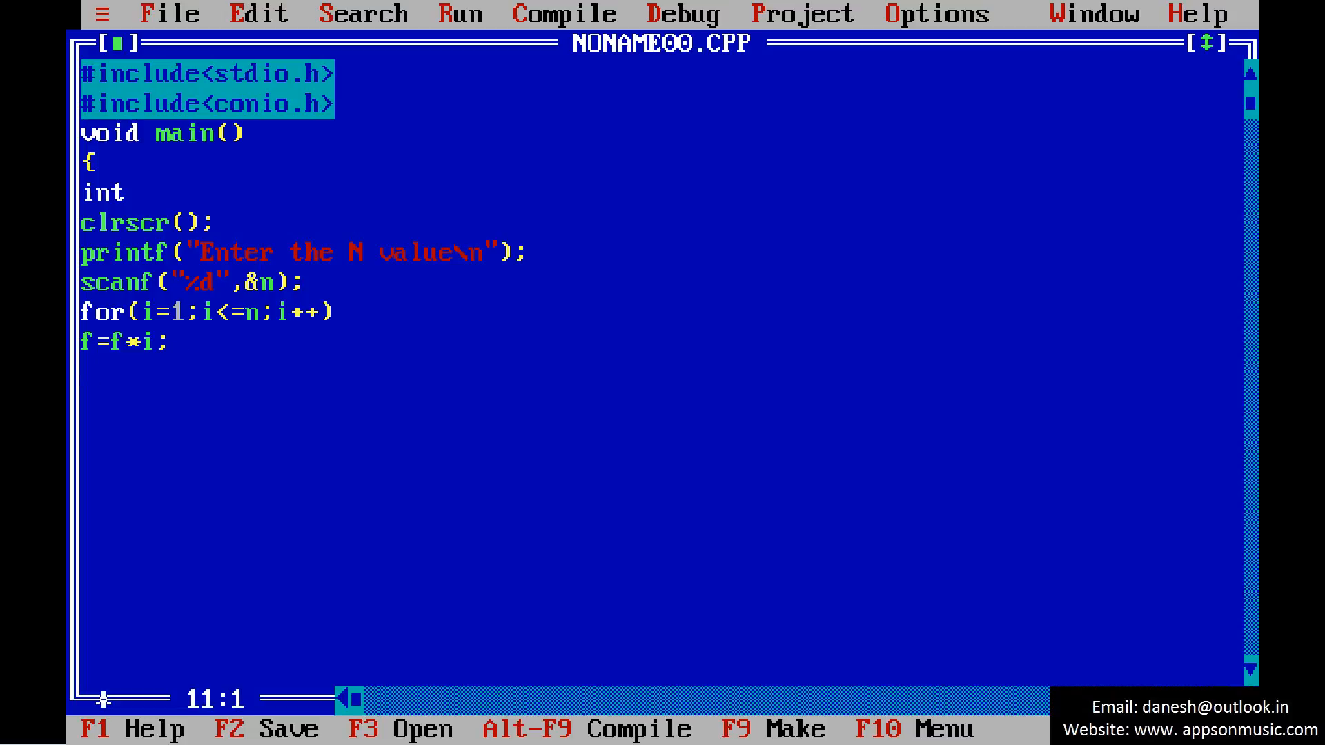
pyautogui.write('print')
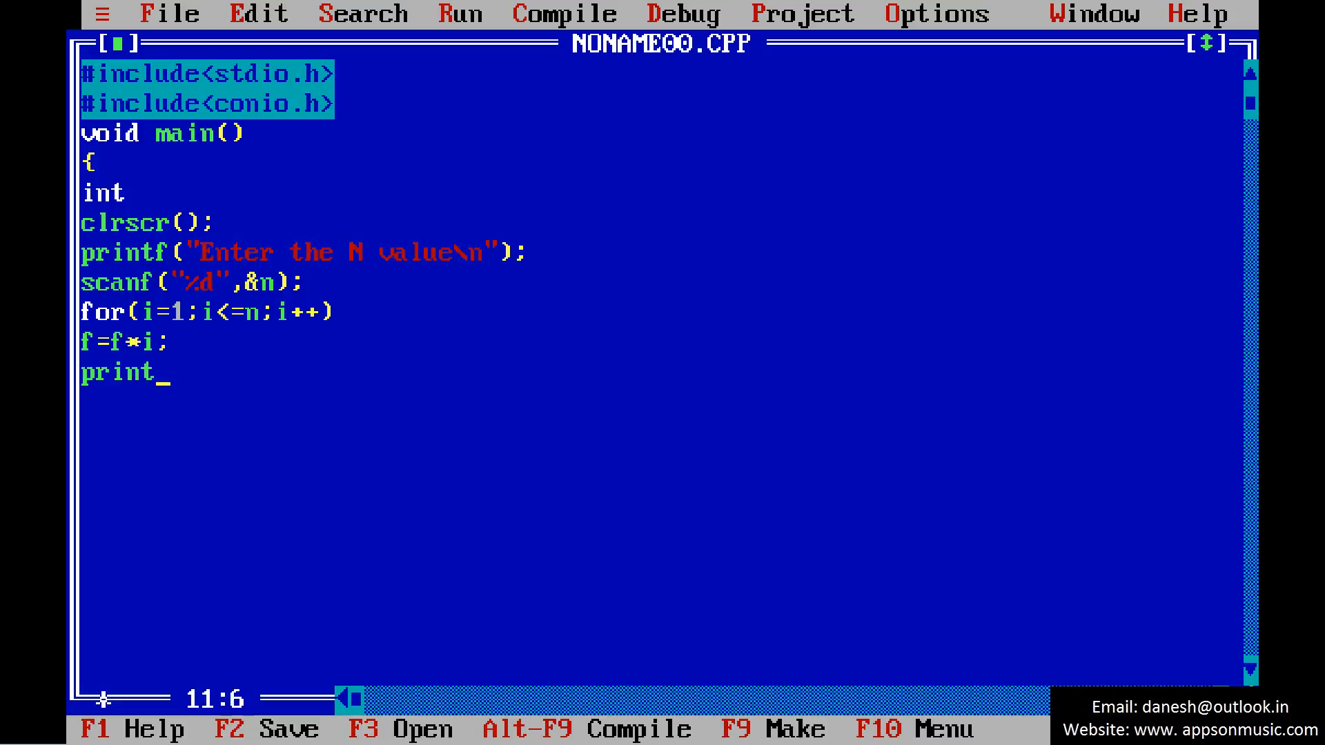
pyautogui.write('f("')
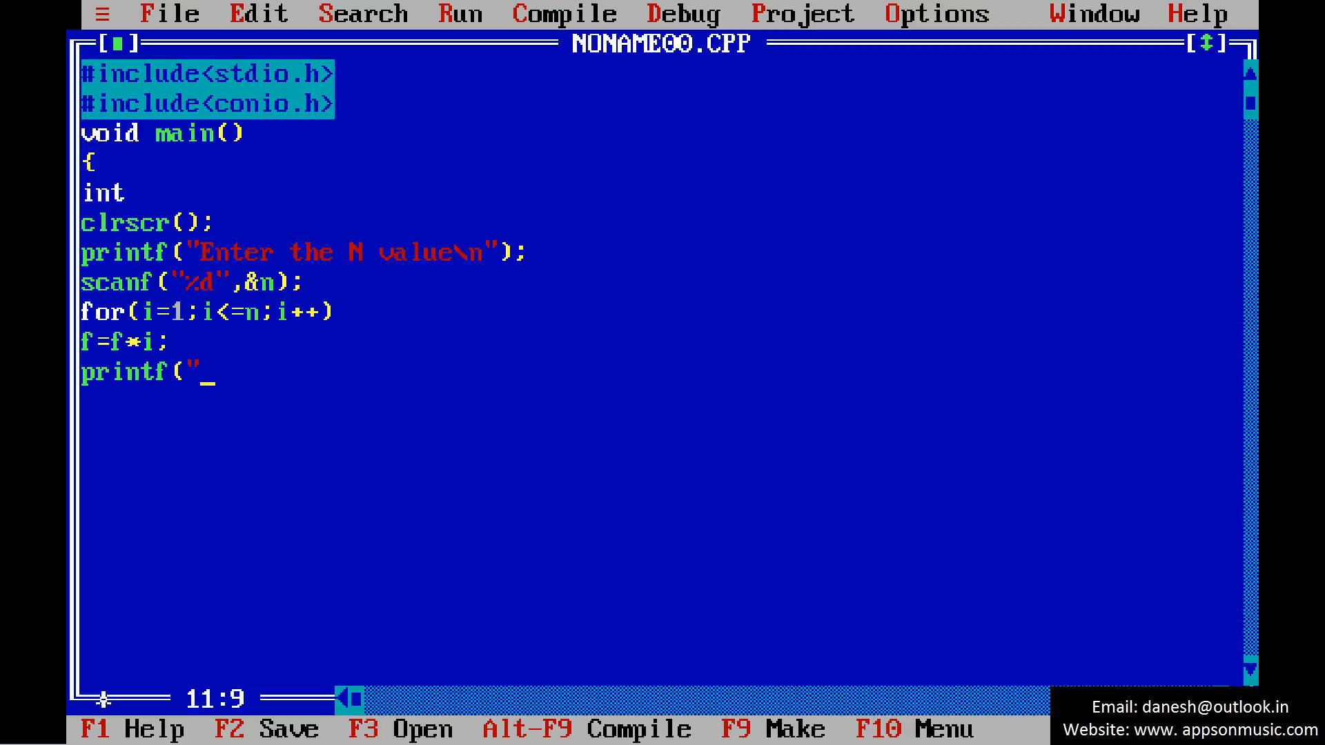
pyautogui.write('Facto')
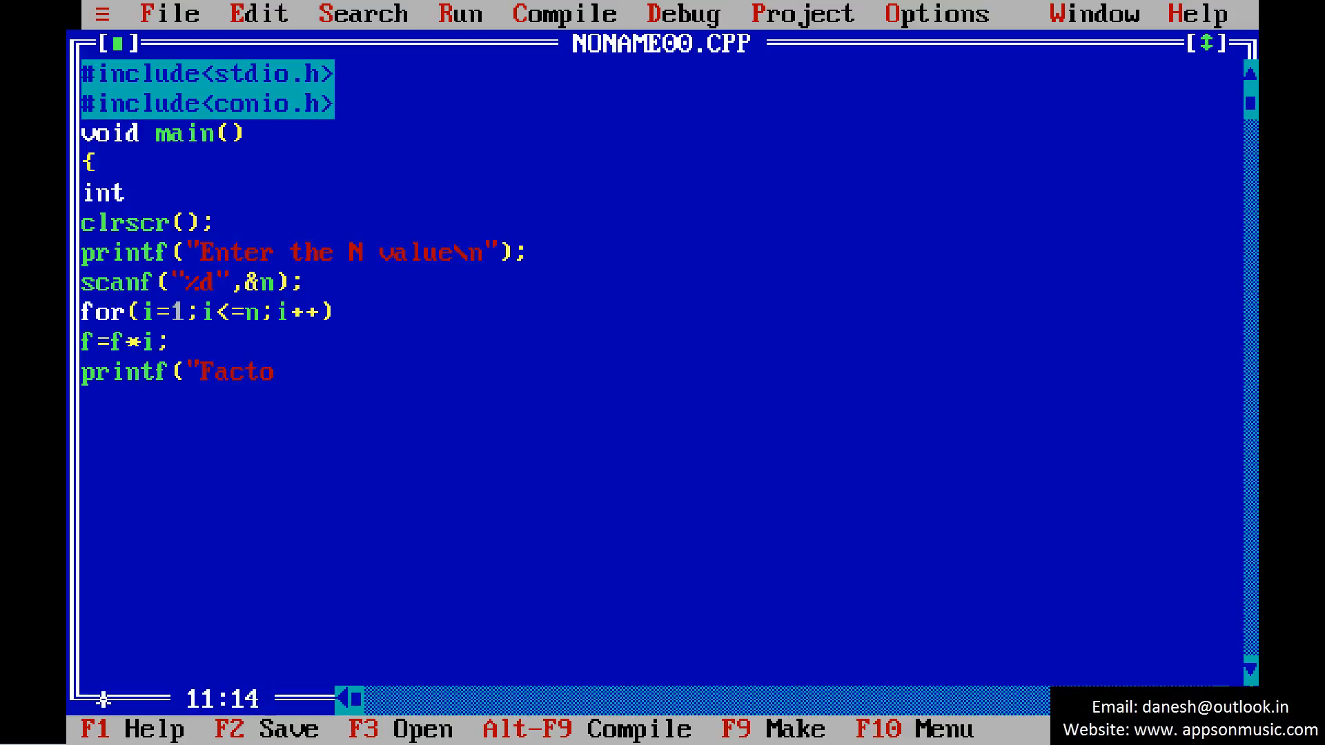
pyautogui.write('rial value of')
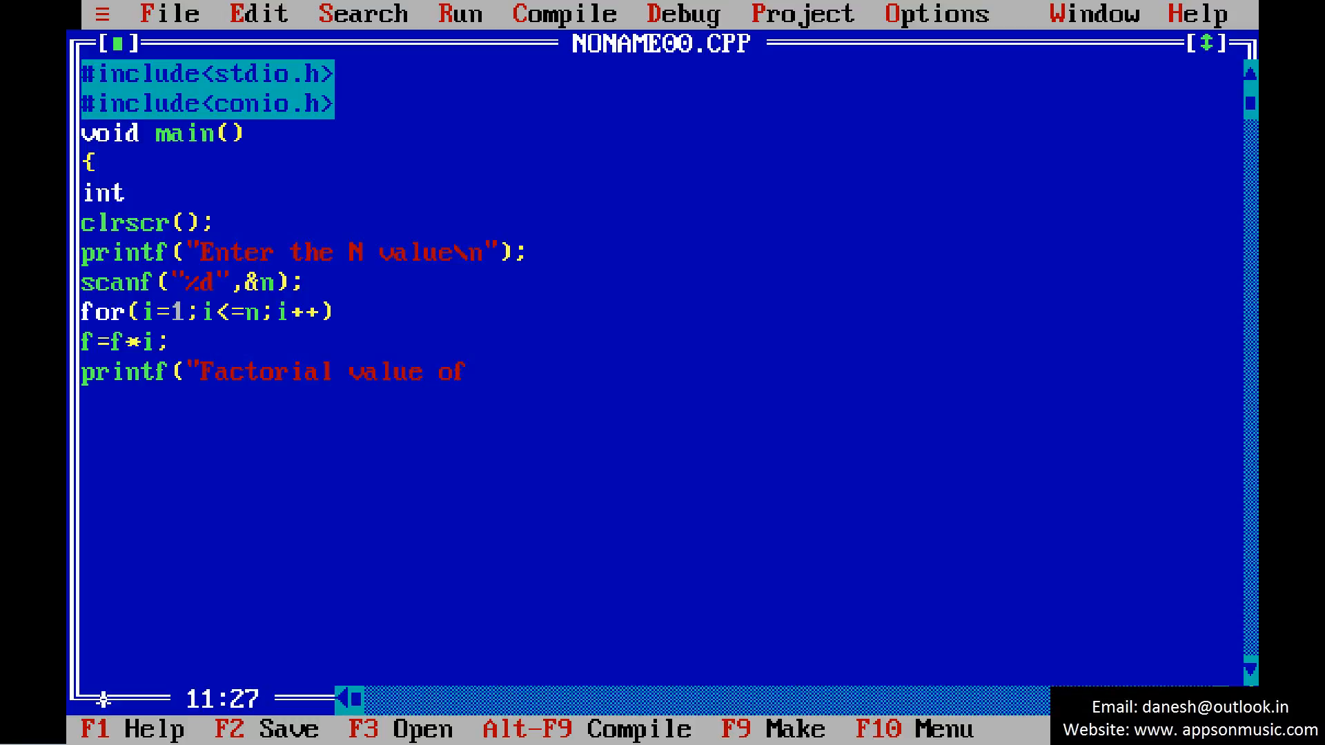
pyautogui.write('%d')
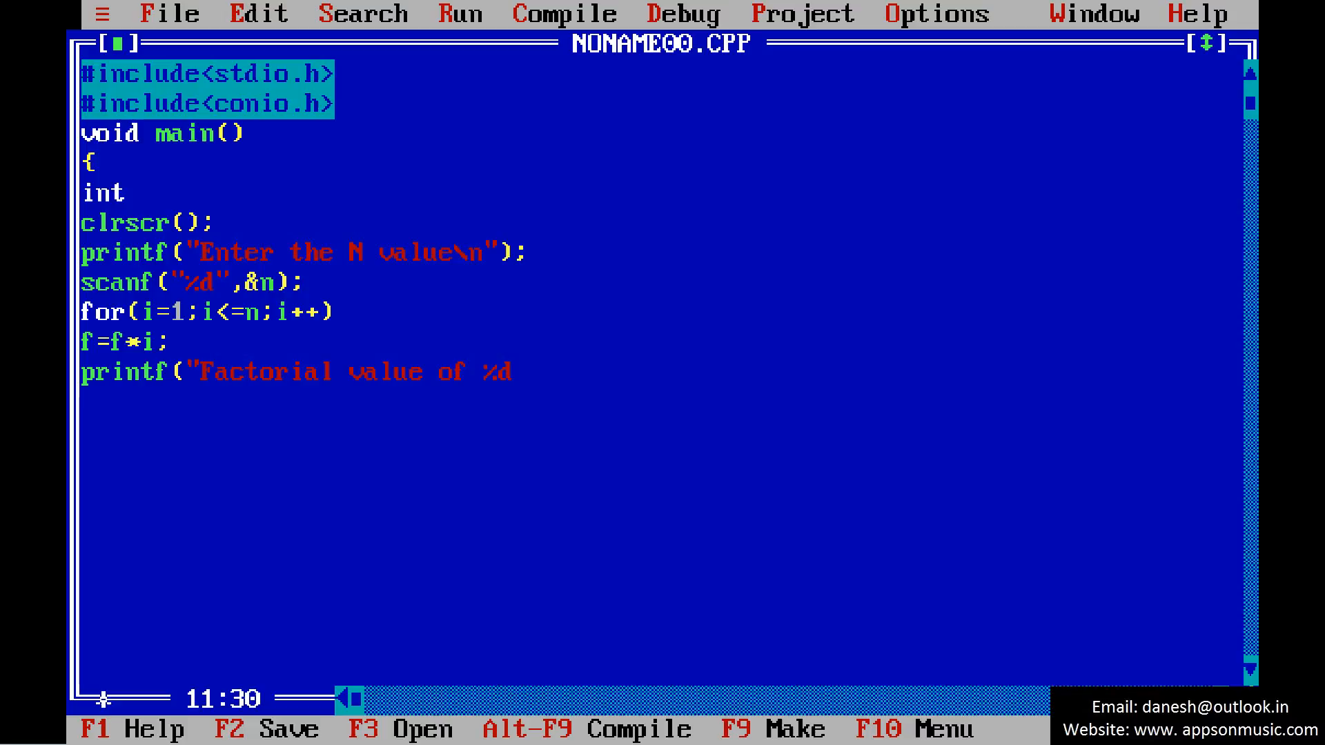
pyautogui.write('=')
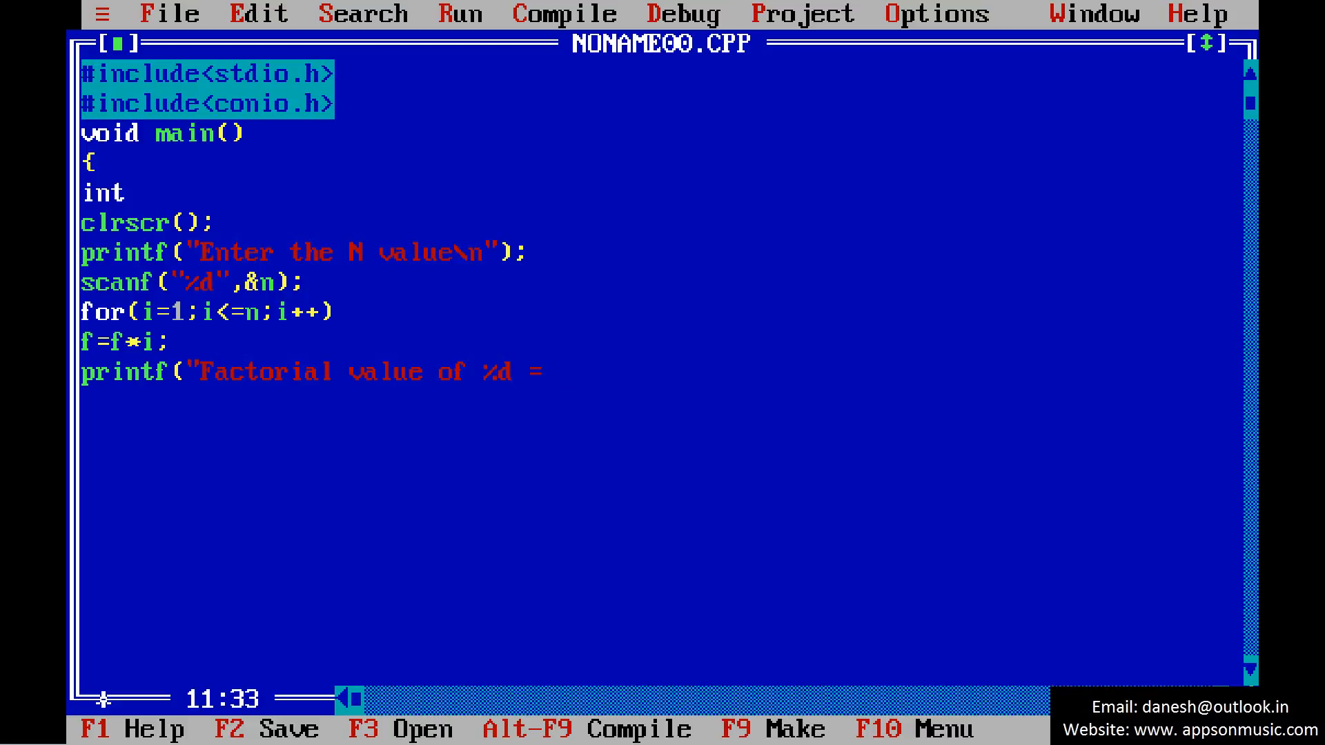
pyautogui.write('%d')
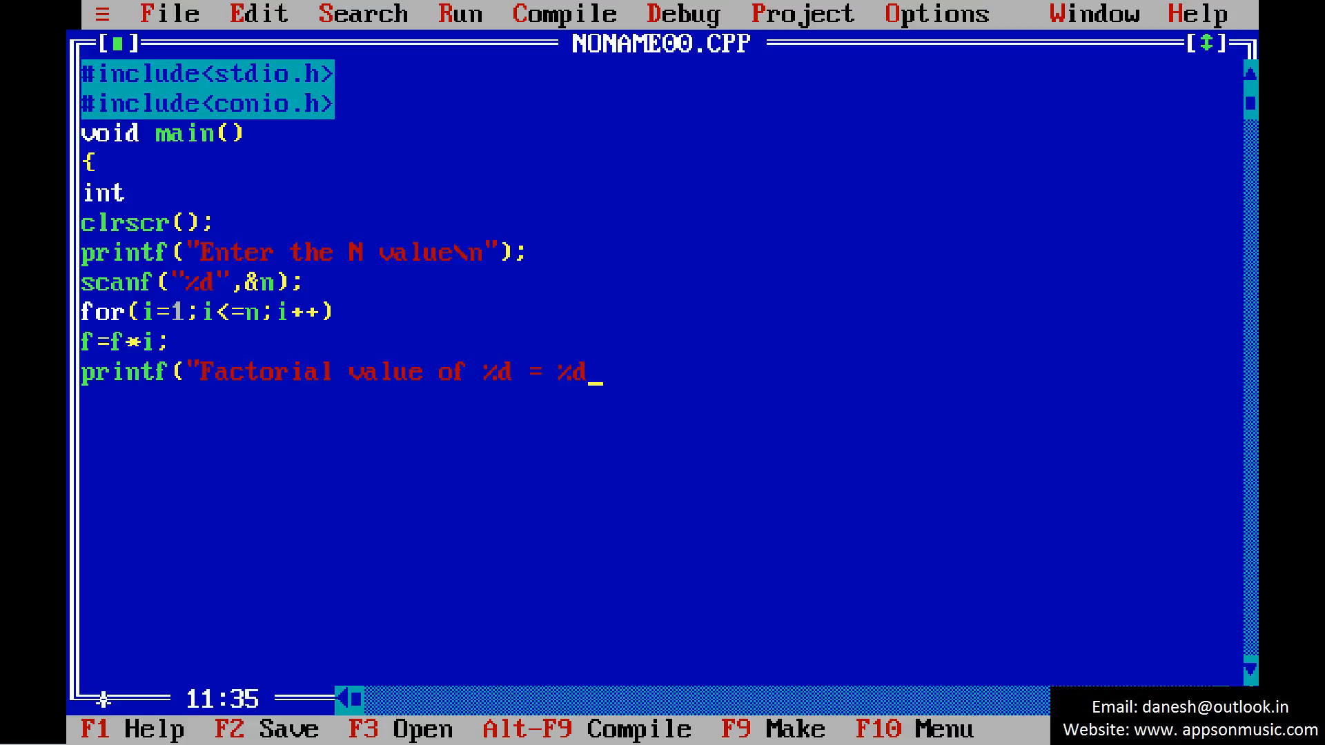
pyautogui.write('",')
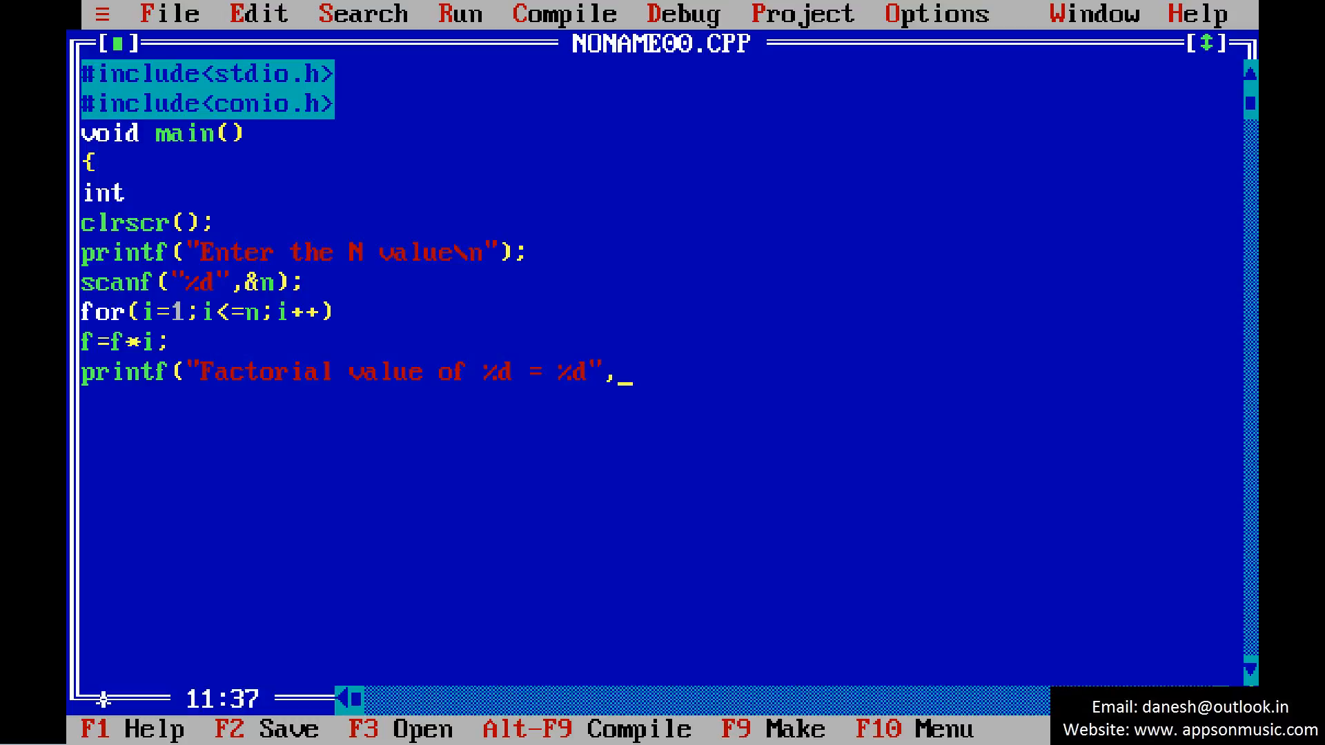
pyautogui.write('n,')
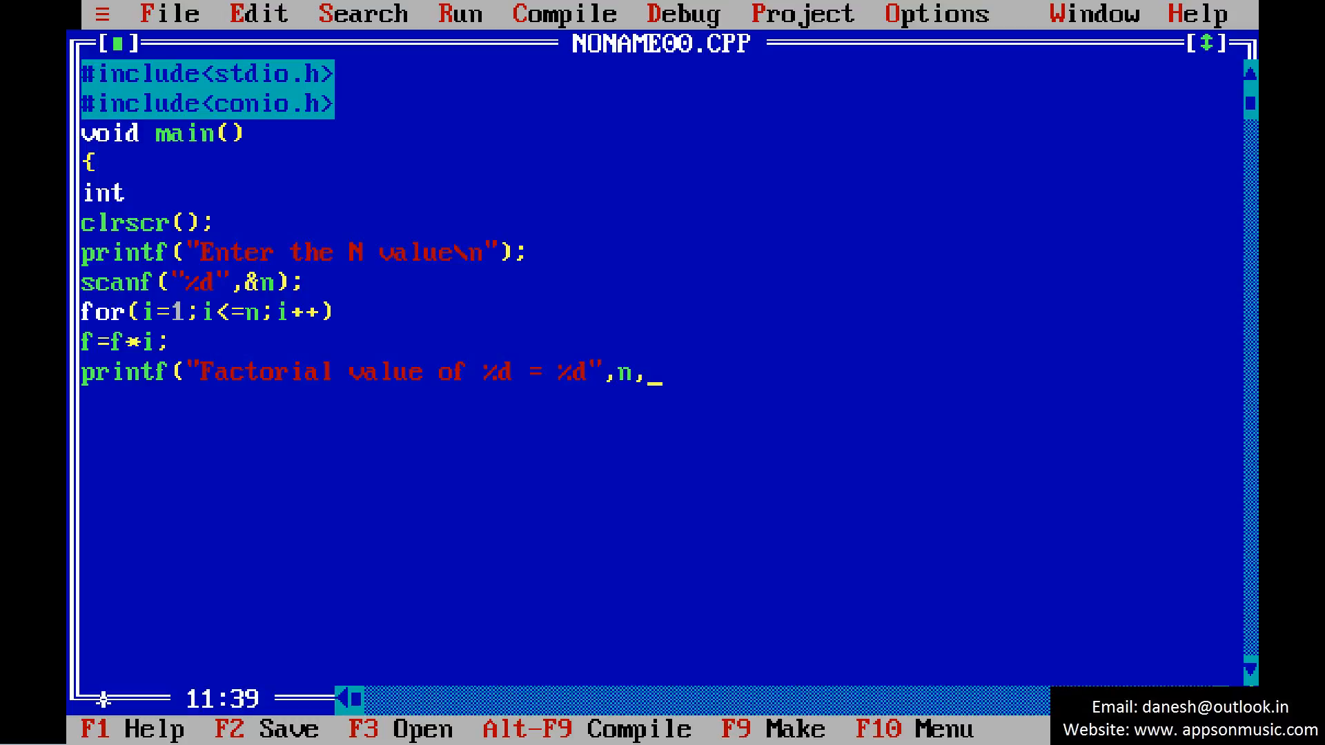
pyautogui.write('f);')
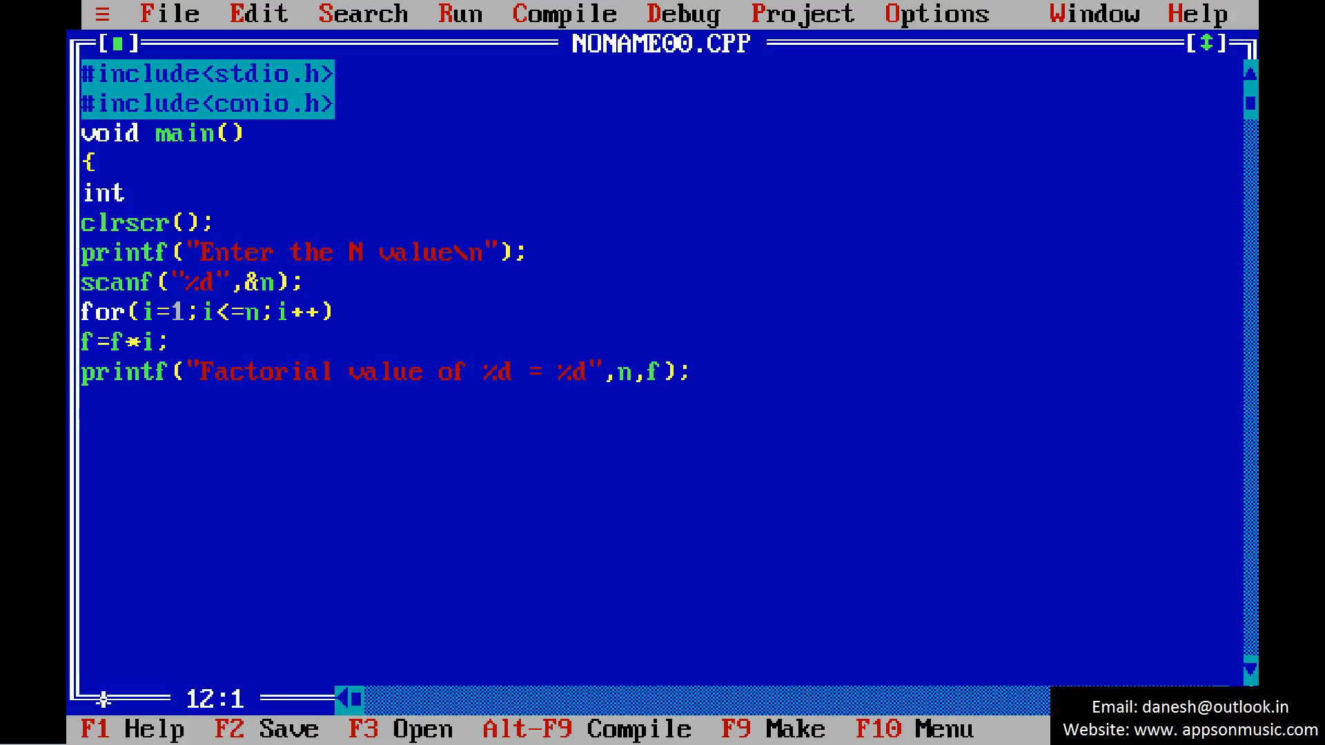
pyautogui.write('getch()')
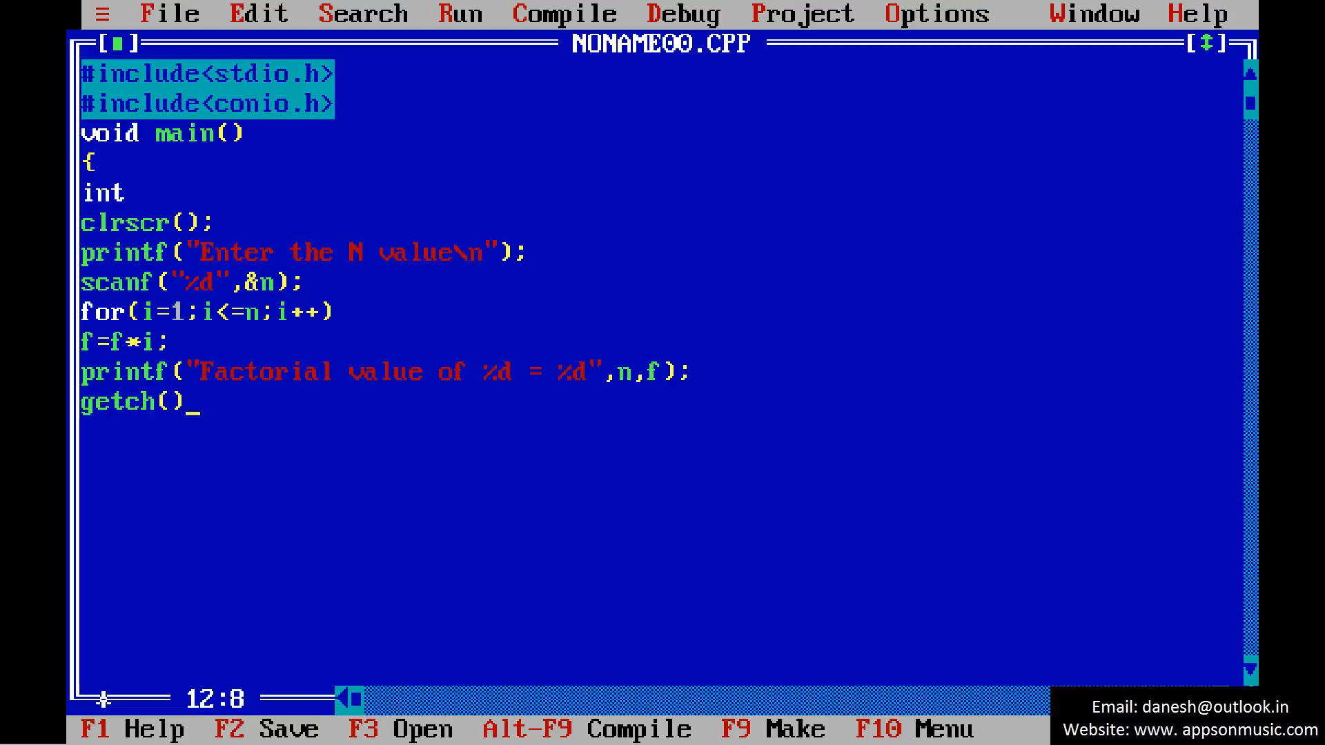
pyautogui.write(';')
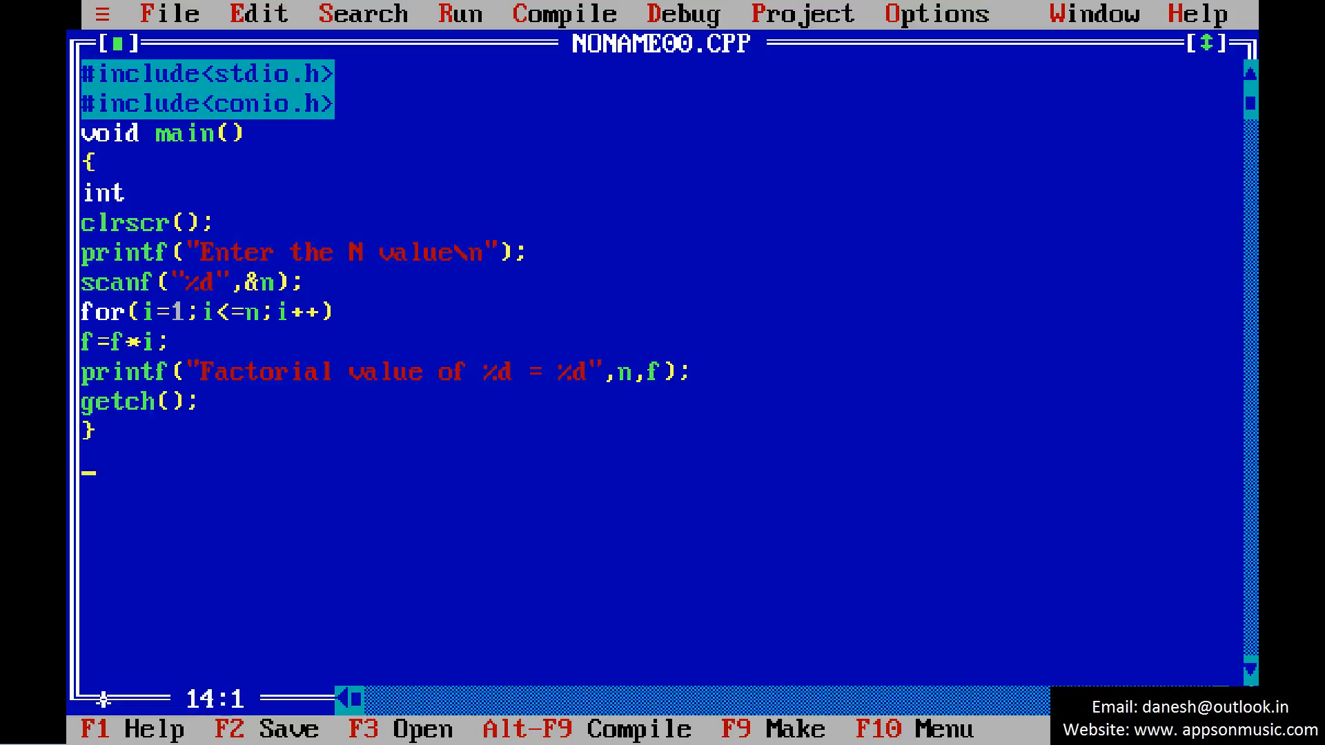
# Declare i,n,f=1; on the int line, completing the source.
pyautogui.click(116, 279)
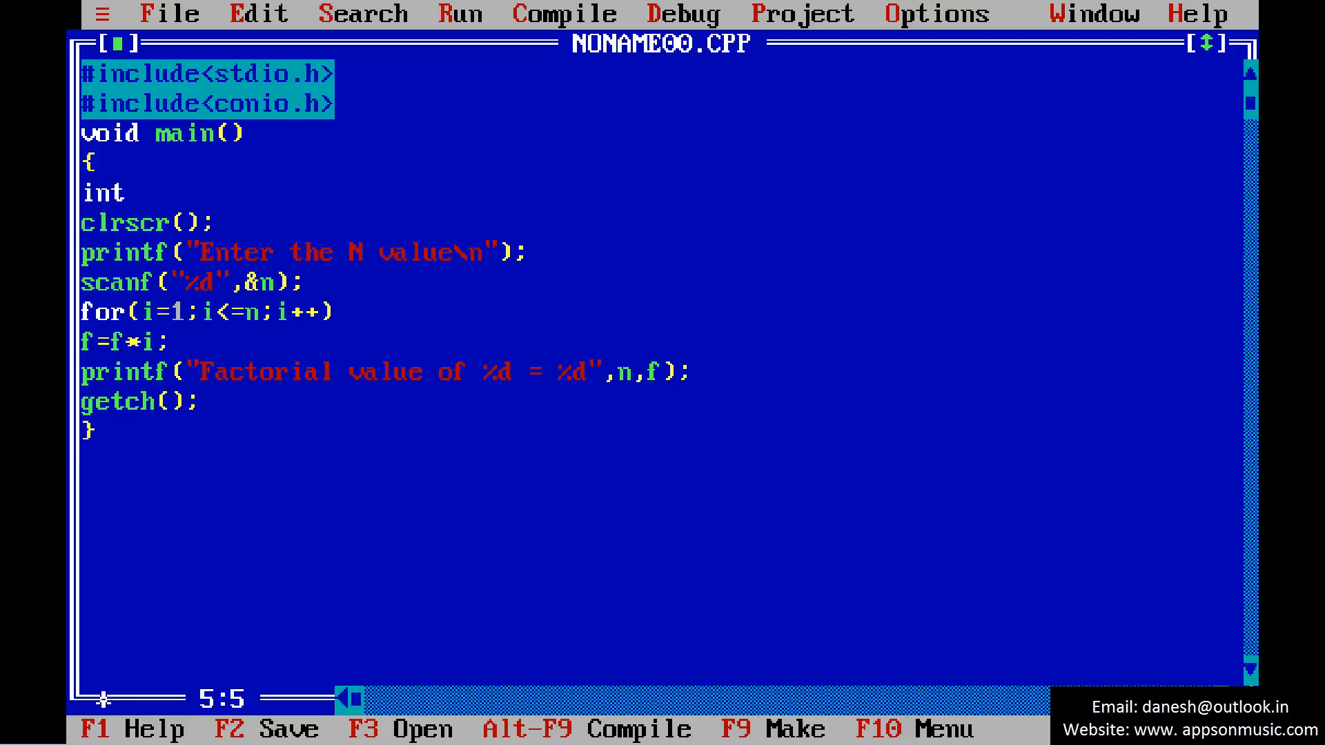
pyautogui.write('i,n,')
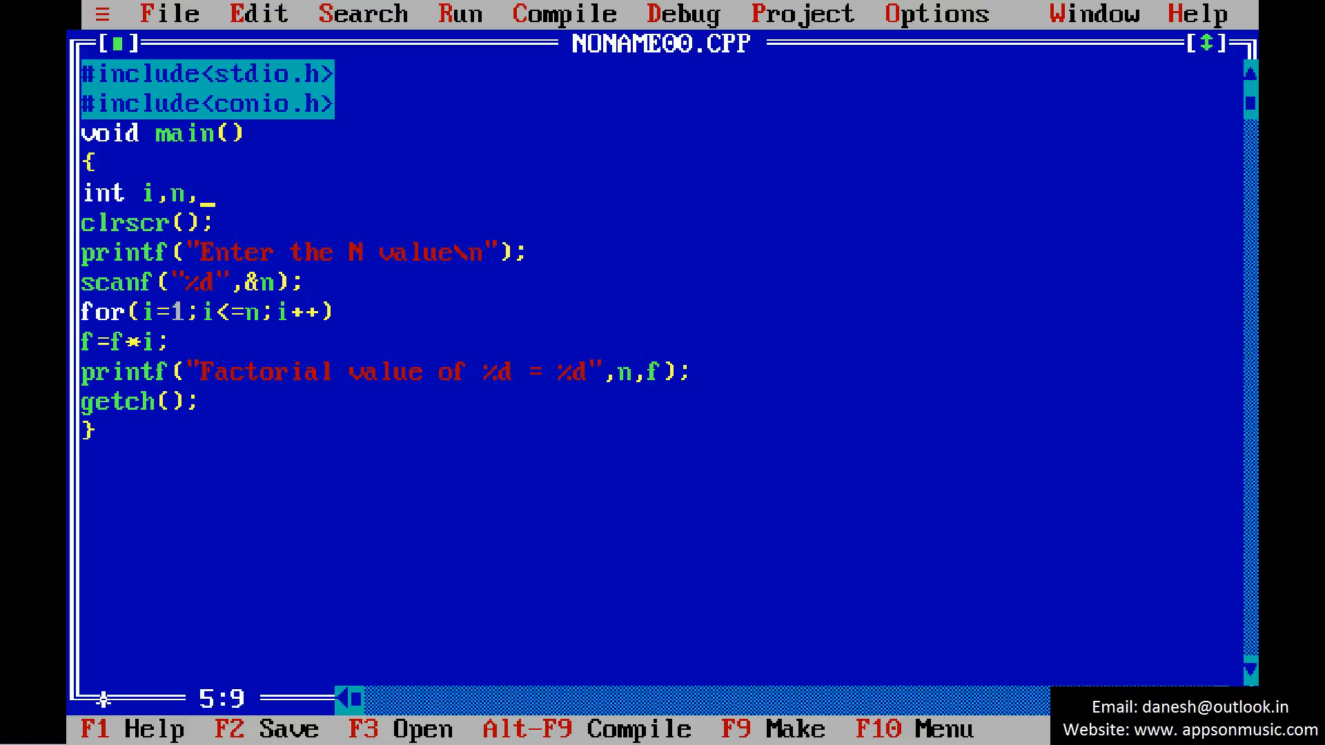
pyautogui.write('f=1;')
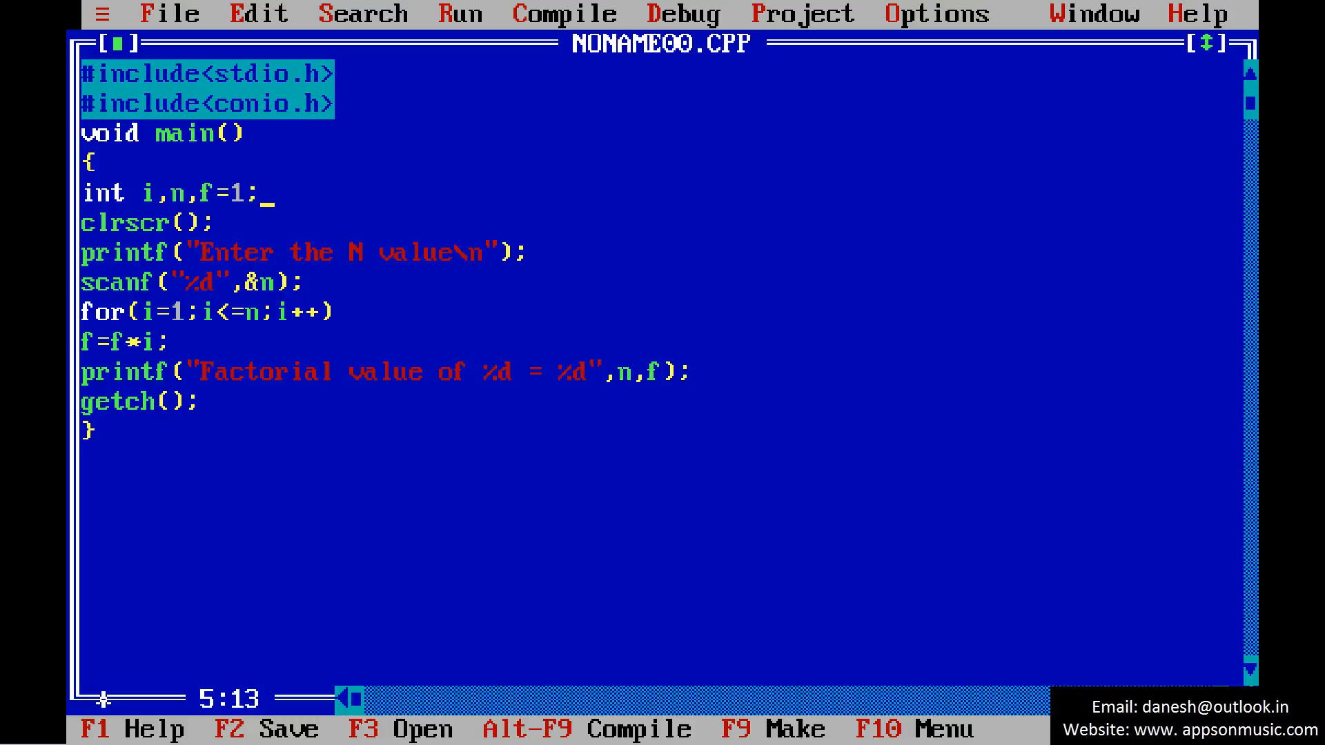
pyautogui.click(565, 12)
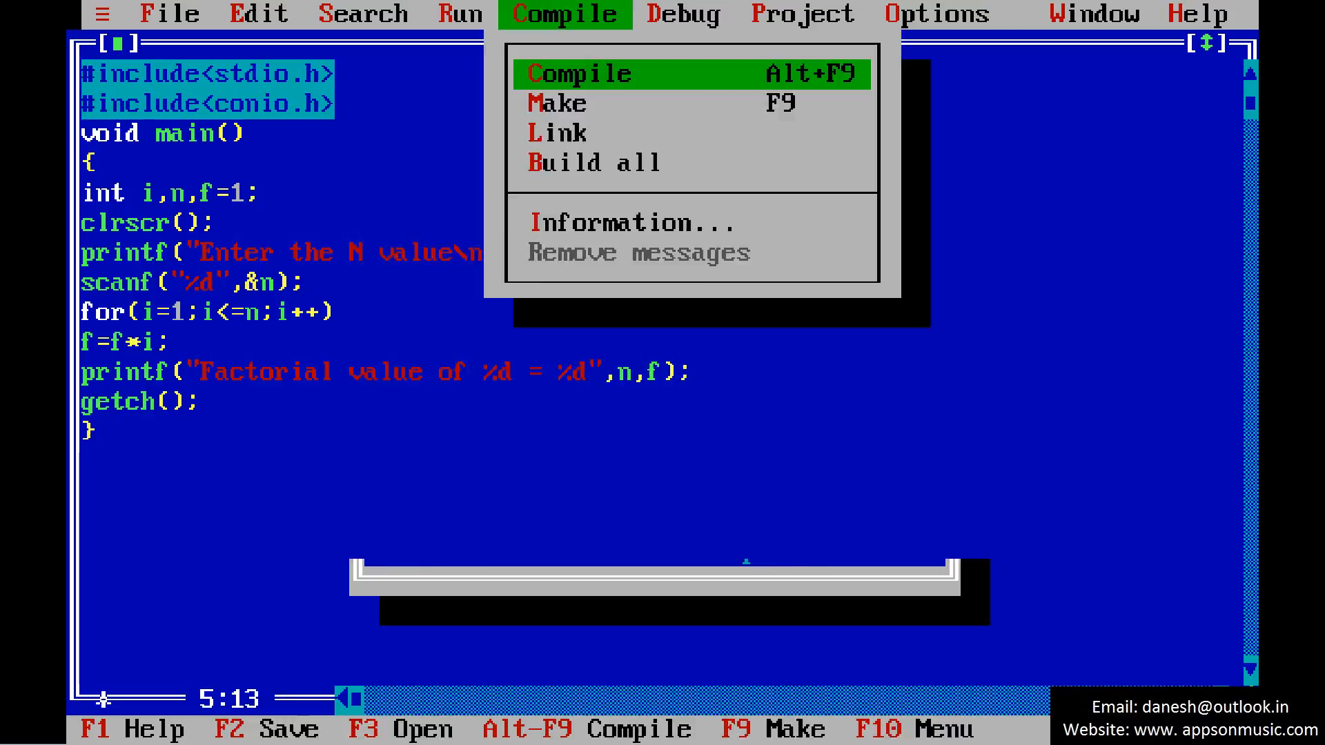
# Compile and run the program, entering a number at the N value prompt.
pyautogui.click(578, 73)
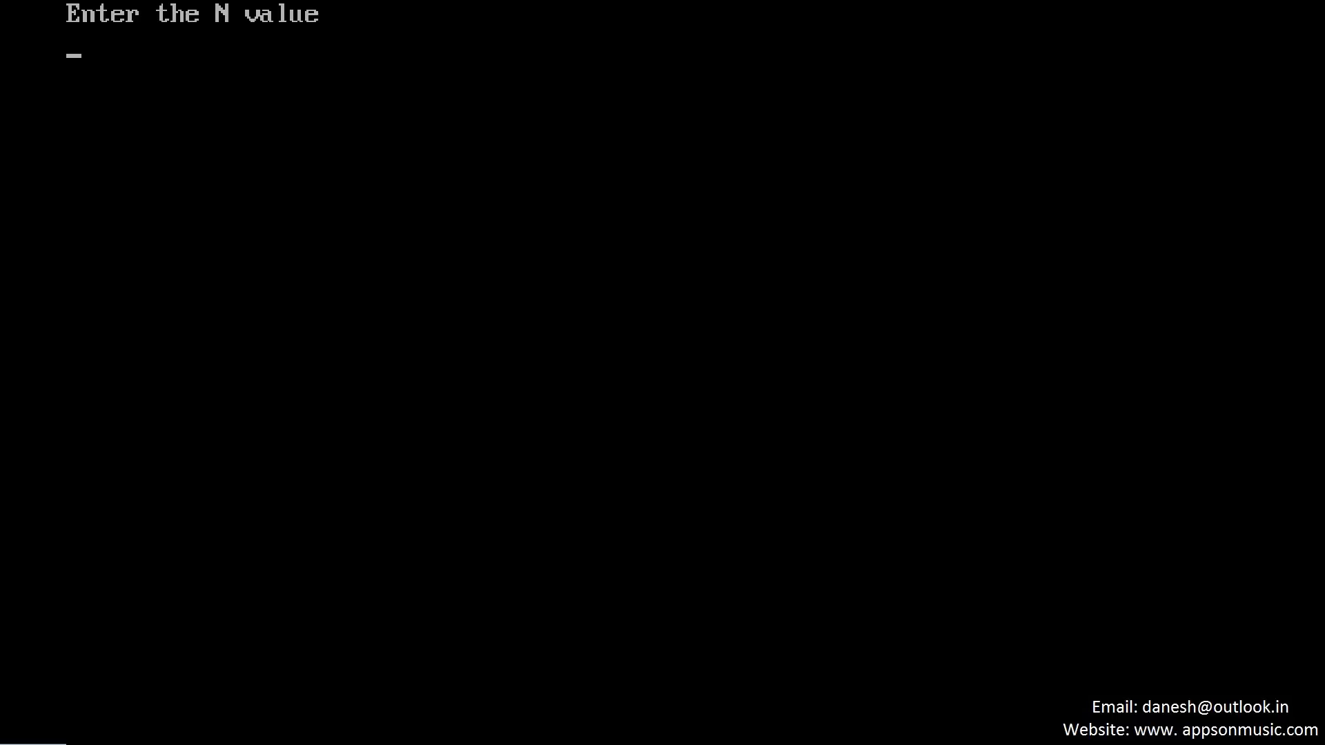
pyautogui.write('0')
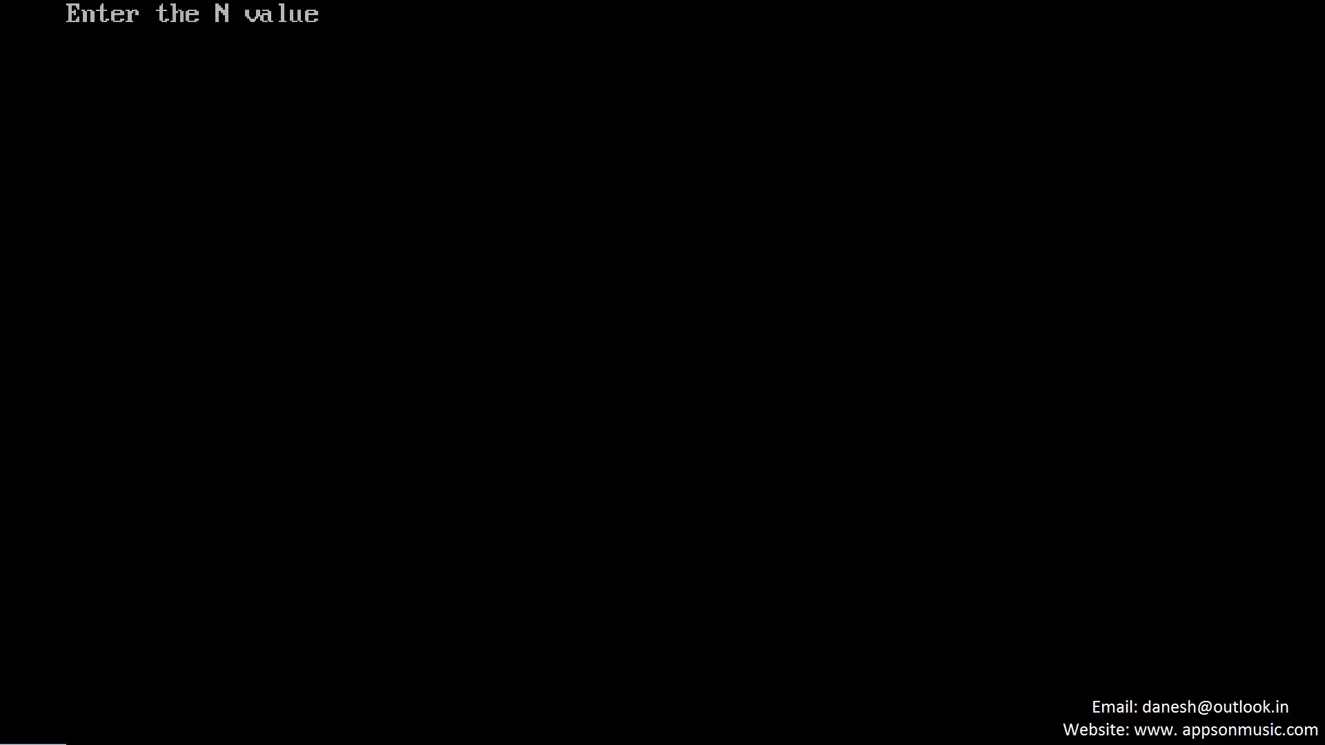
pyautogui.write('7')
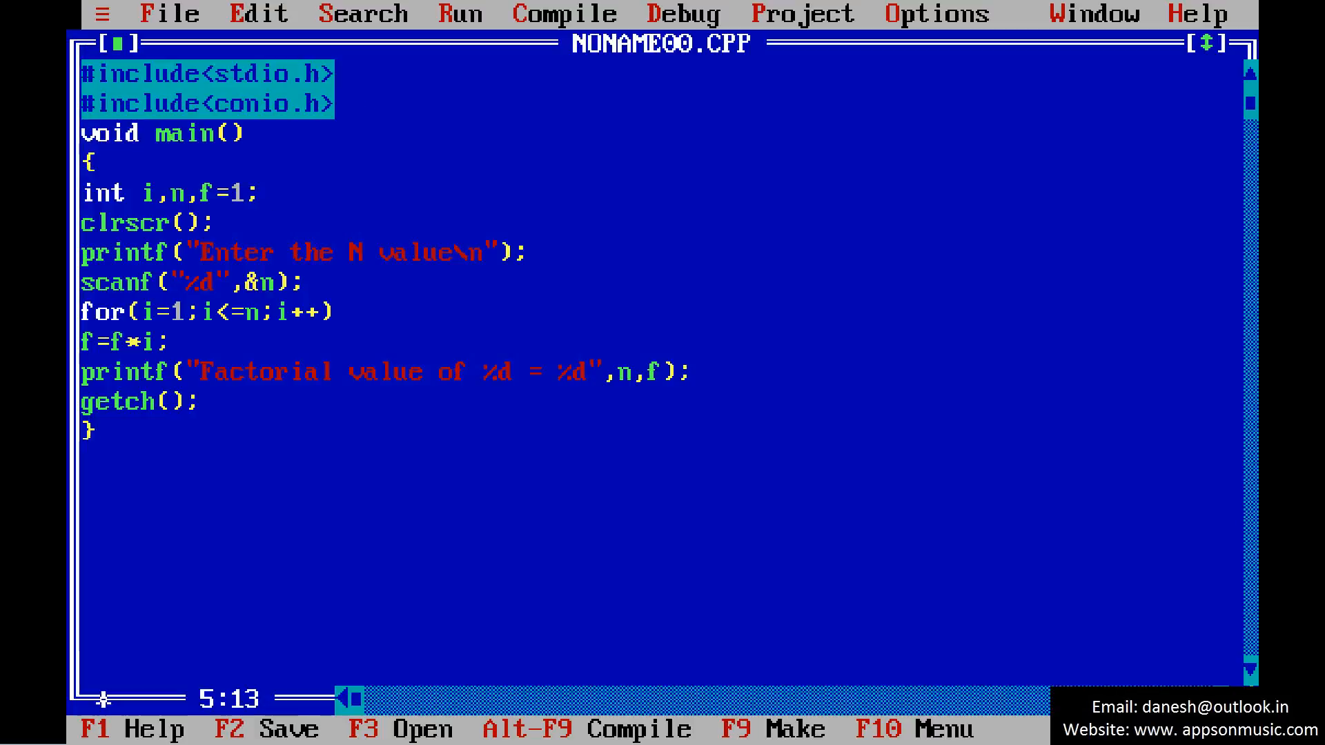
# Make and run the factorial program again from the Run menu.
pyautogui.click(464, 13)
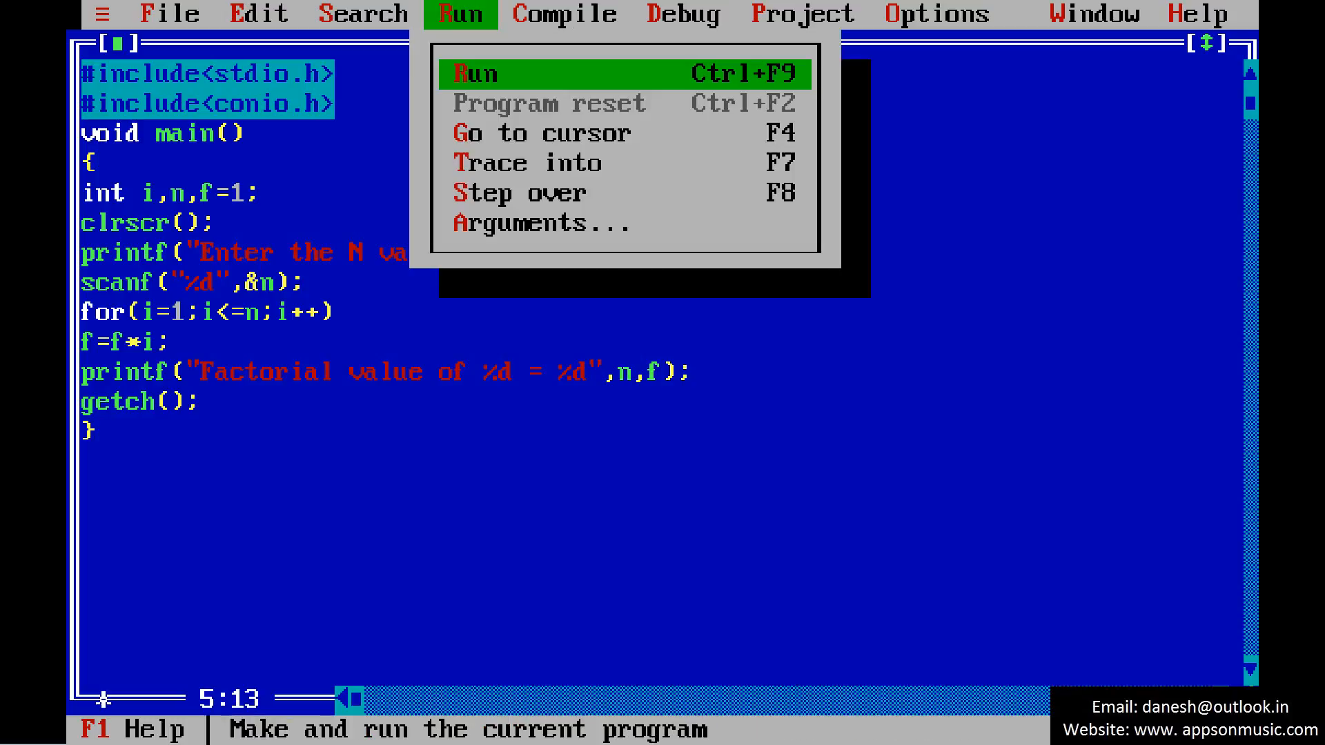
pyautogui.click(482, 73)
pyautogui.write('long ')
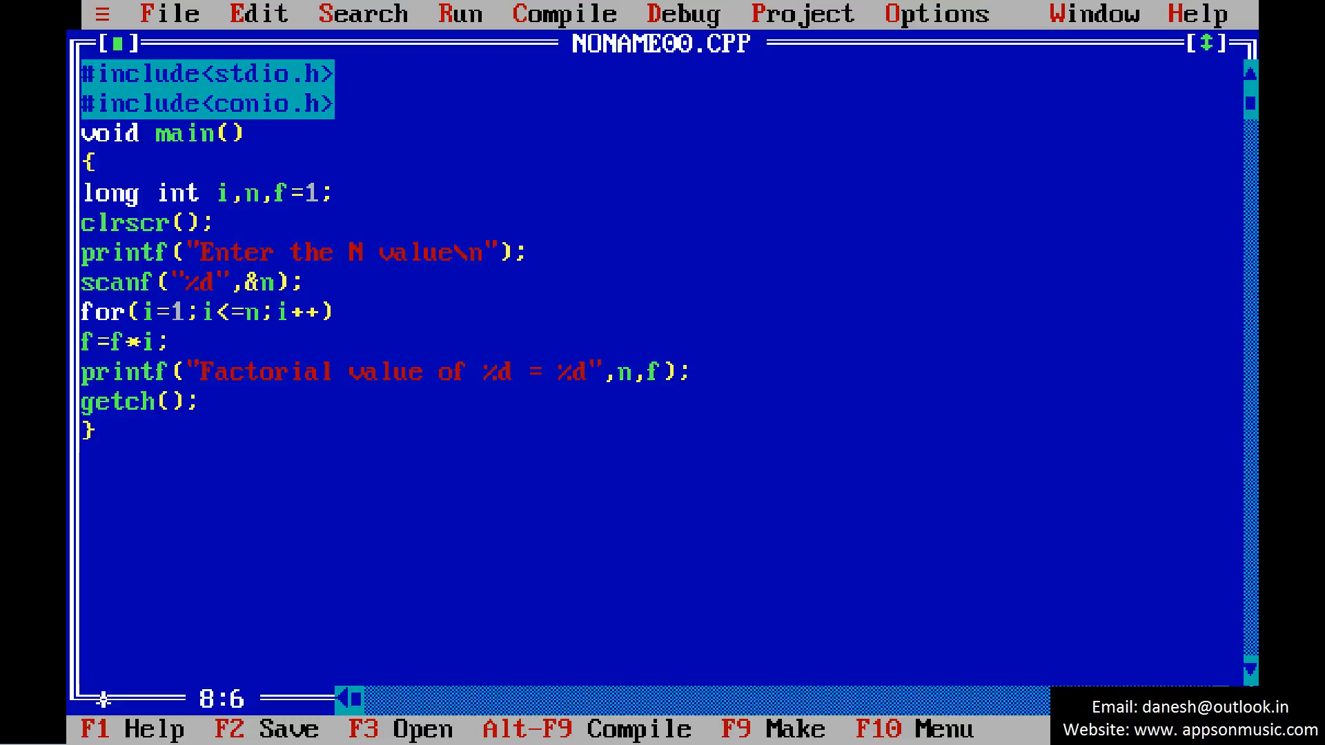
# Change scanf to read N with %ld for the long int variables.
pyautogui.write('l')
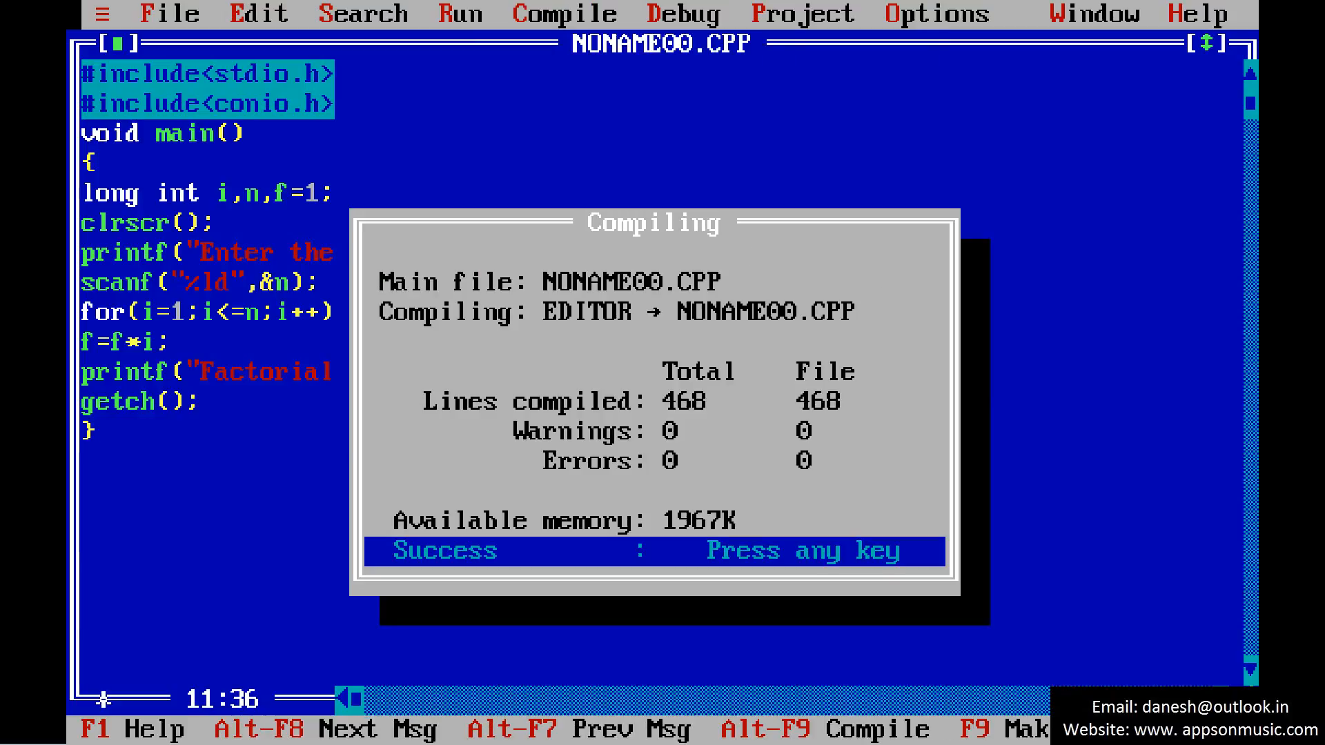
# Run the recompiled program and enter 1 as the N value.
pyautogui.press('enter')
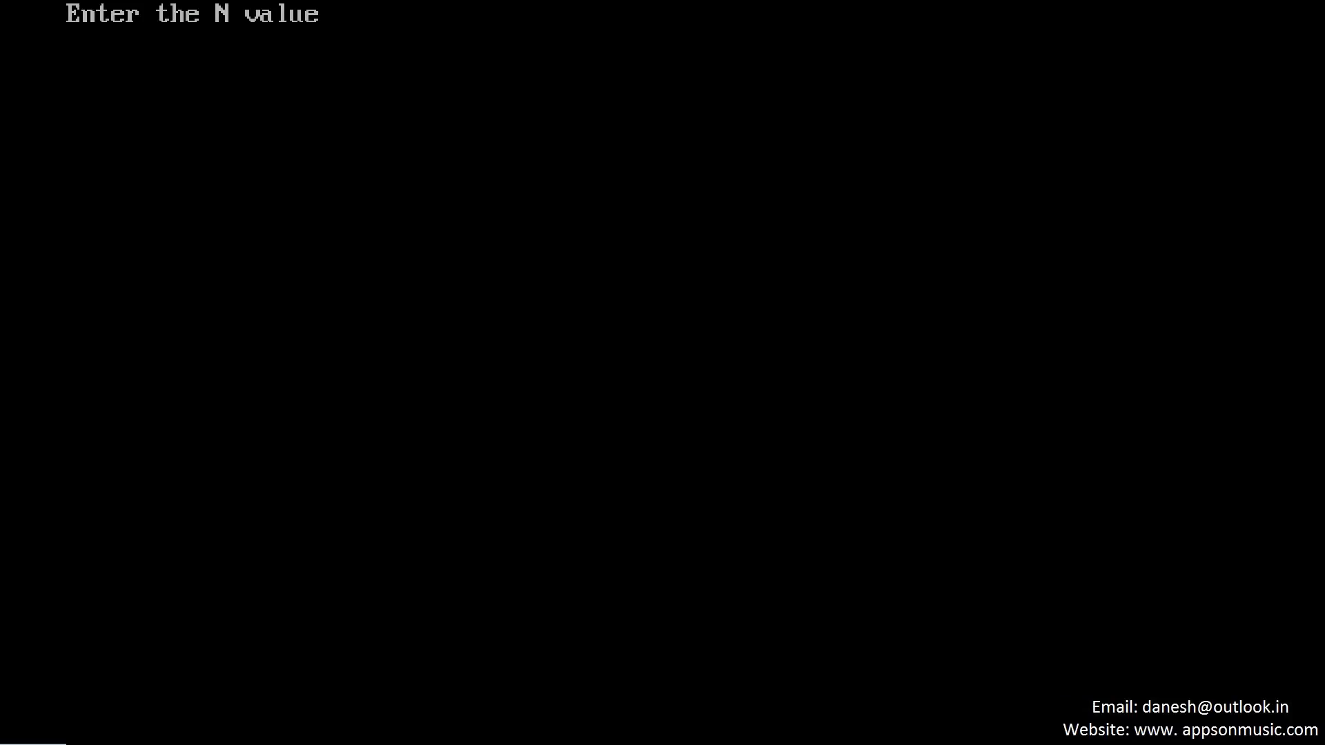
pyautogui.write('1')
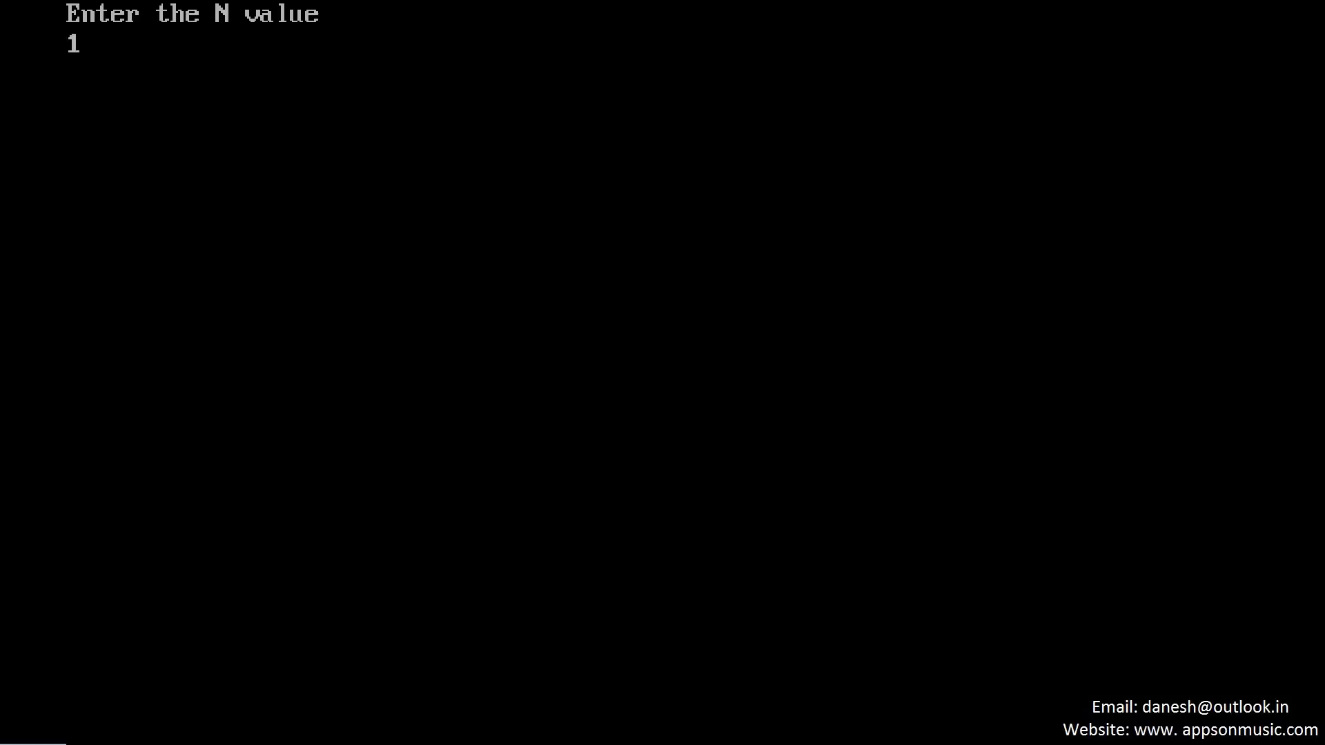